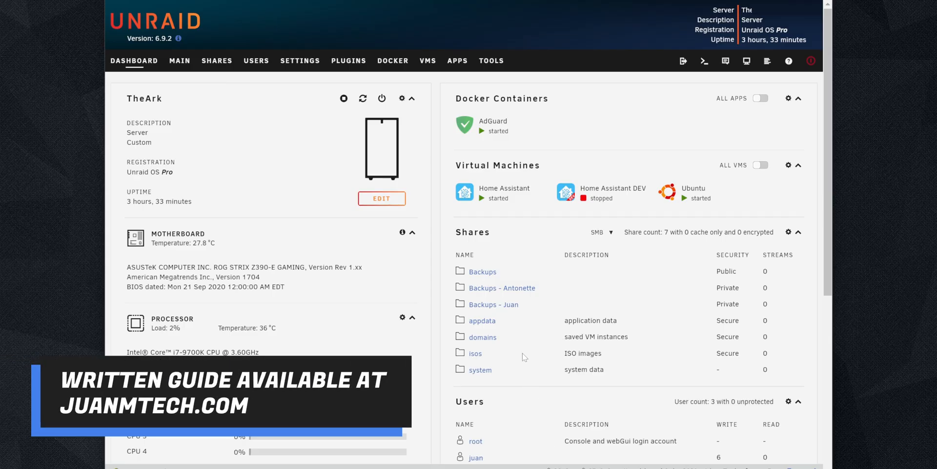
# Pass the CP2102/CP2109 UART bridge through to the Home Assistant VM and update it
pyautogui.click(504, 188)
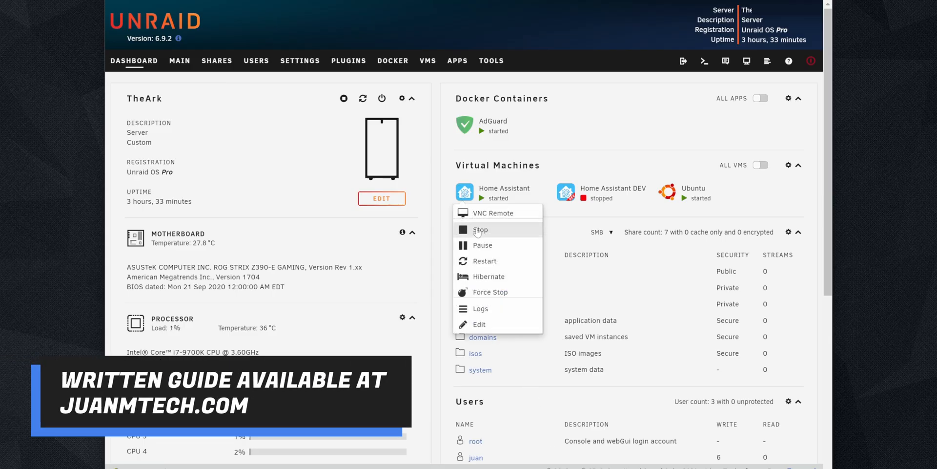
pyautogui.click(480, 229)
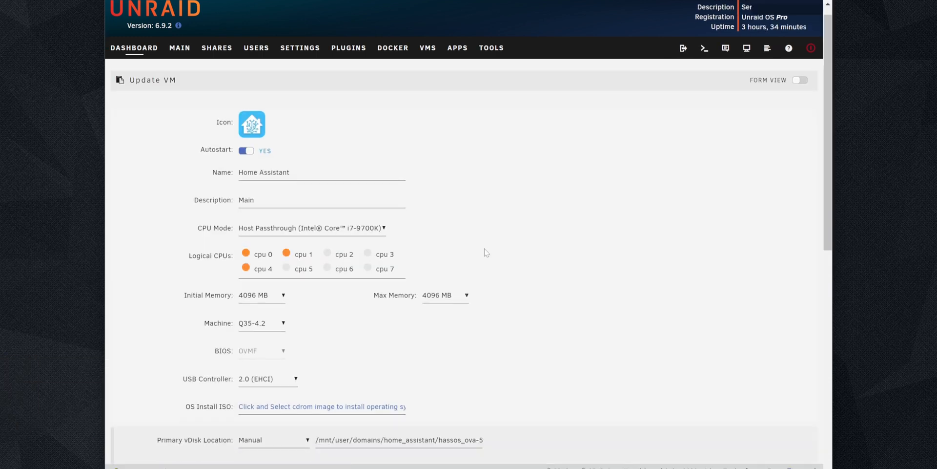
pyautogui.scroll(-3)
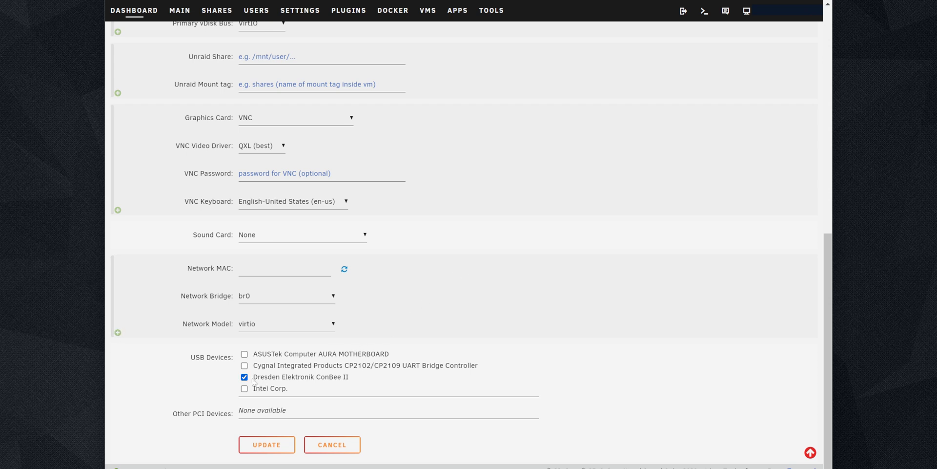
pyautogui.moveTo(273, 369)
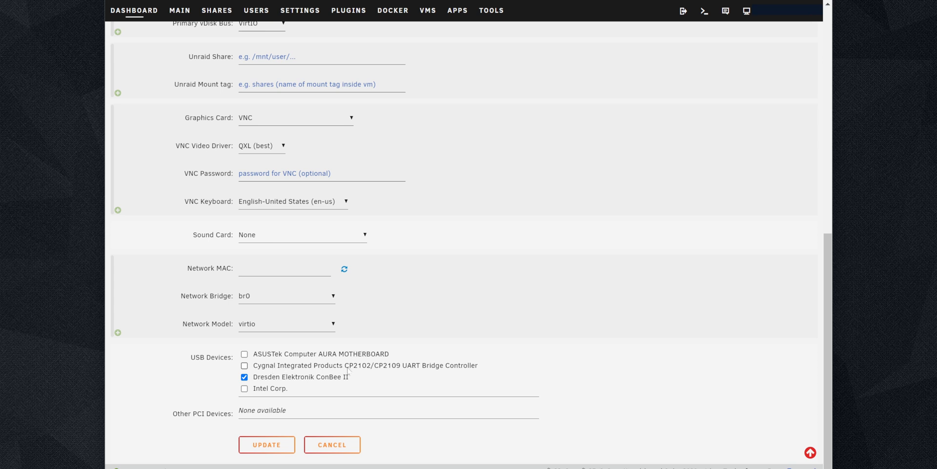
pyautogui.click(244, 365)
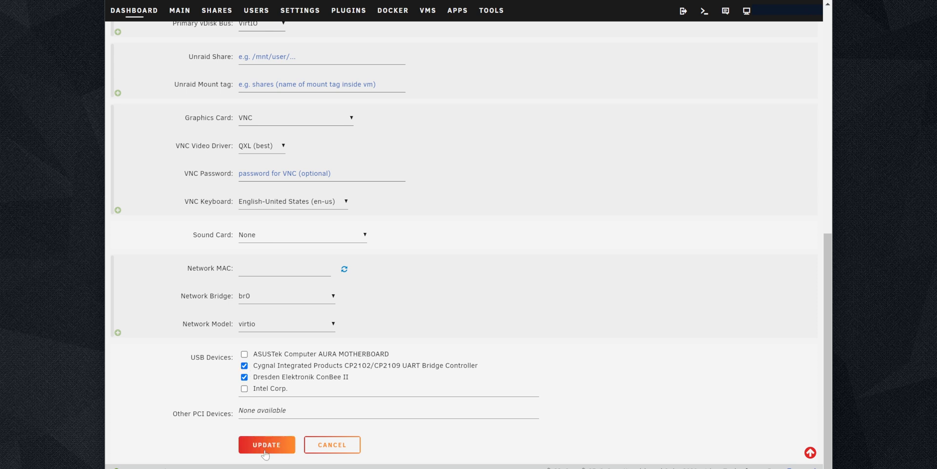
pyautogui.click(267, 444)
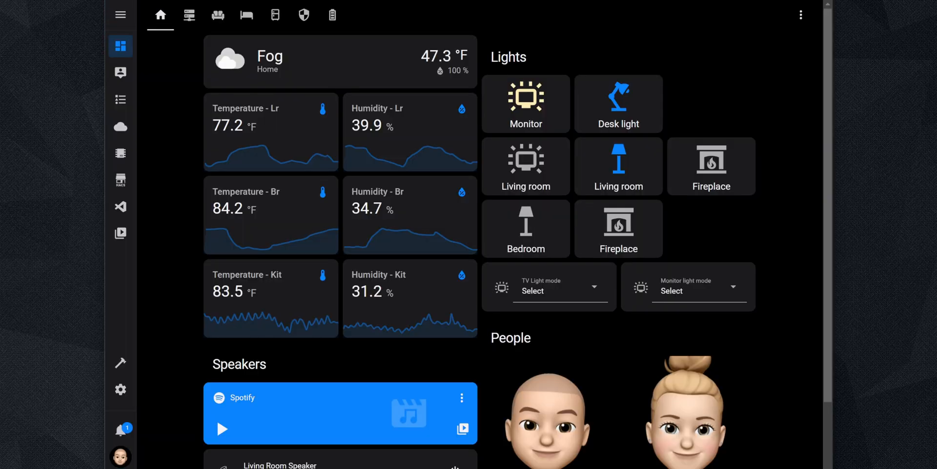
# View the host hardware list in System settings to get the CP2102N ttyUSB0 serial ID
pyautogui.click(120, 389)
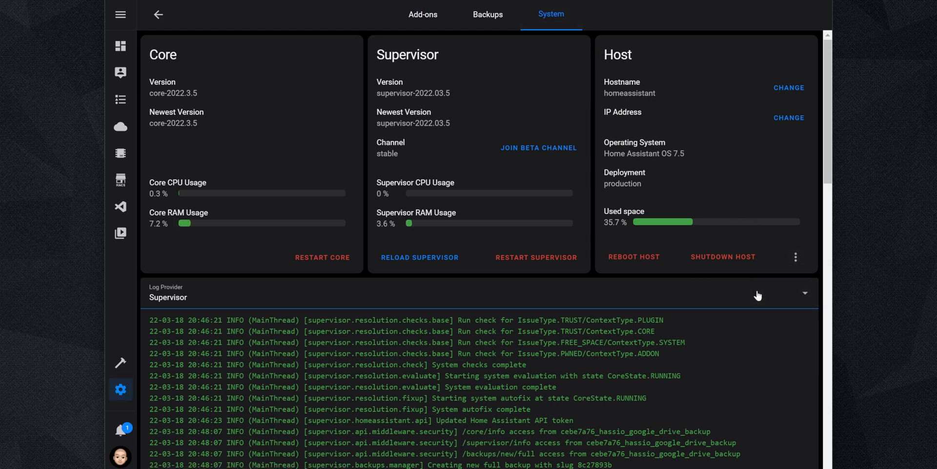
pyautogui.click(795, 256)
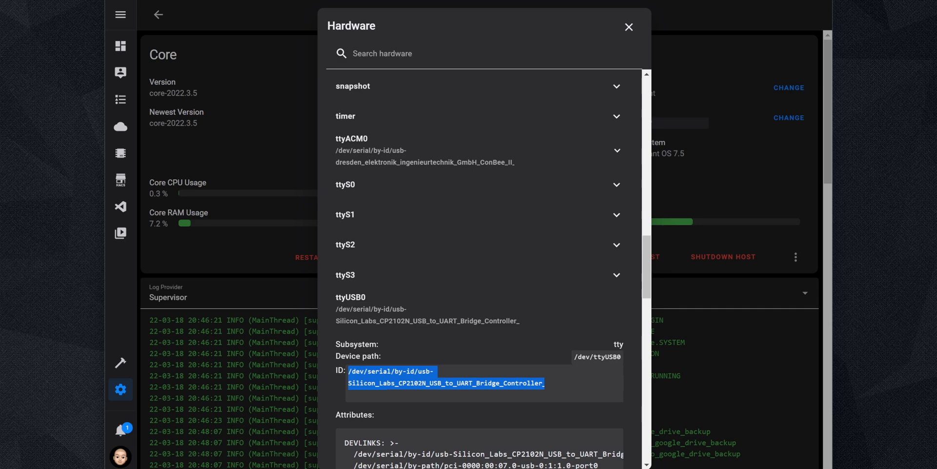
pyautogui.moveTo(628, 27)
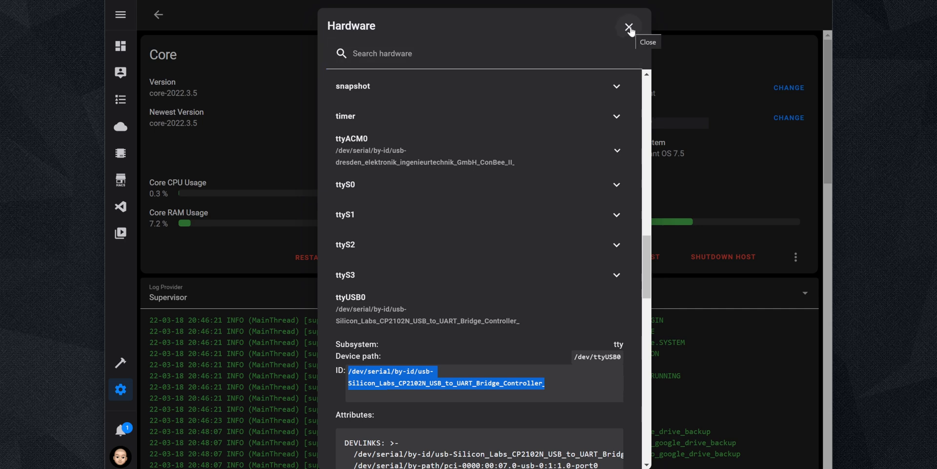
pyautogui.click(629, 27)
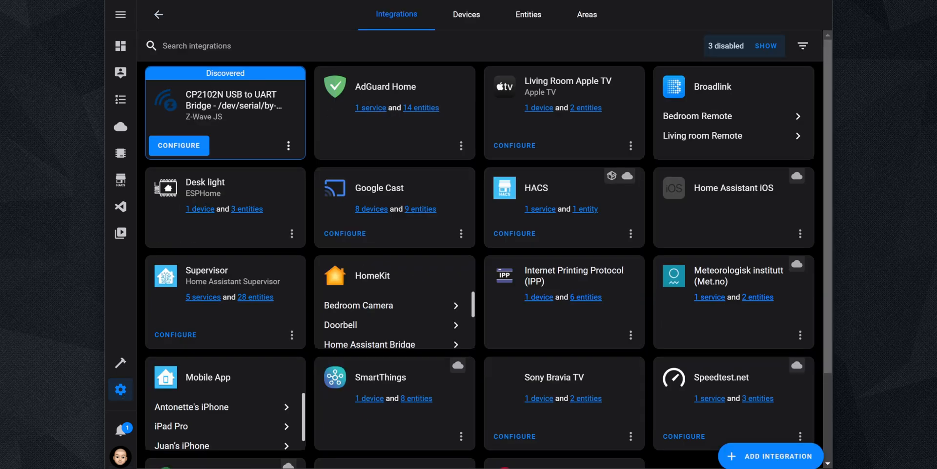
pyautogui.moveTo(206, 137)
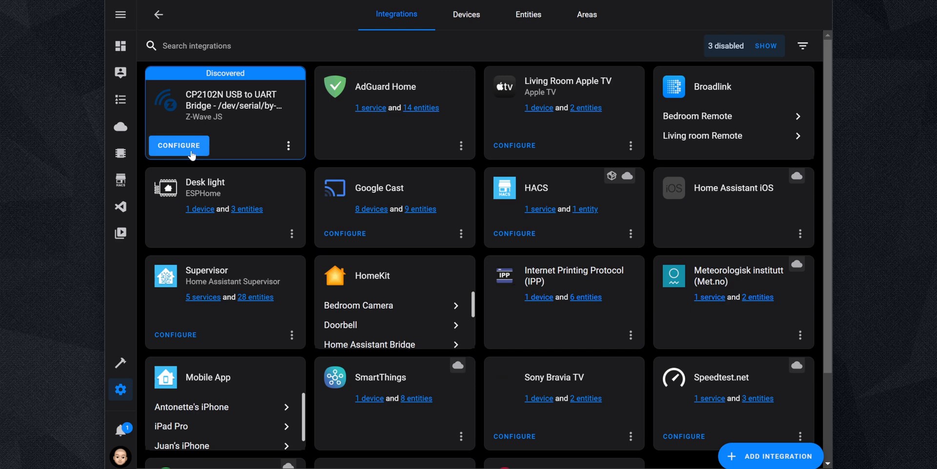
# Configure the discovered CP2102N bridge via the Z-Wave JS add-on, auto-generating keys, area Office
pyautogui.click(178, 146)
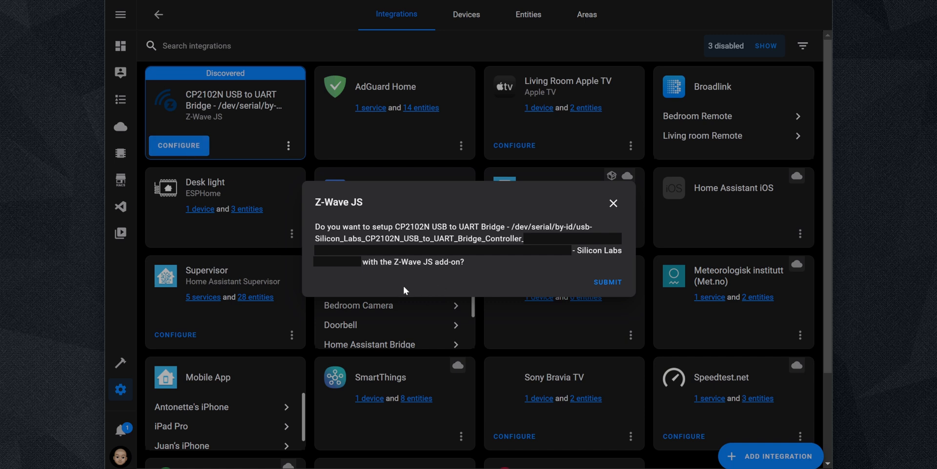
pyautogui.moveTo(412, 314)
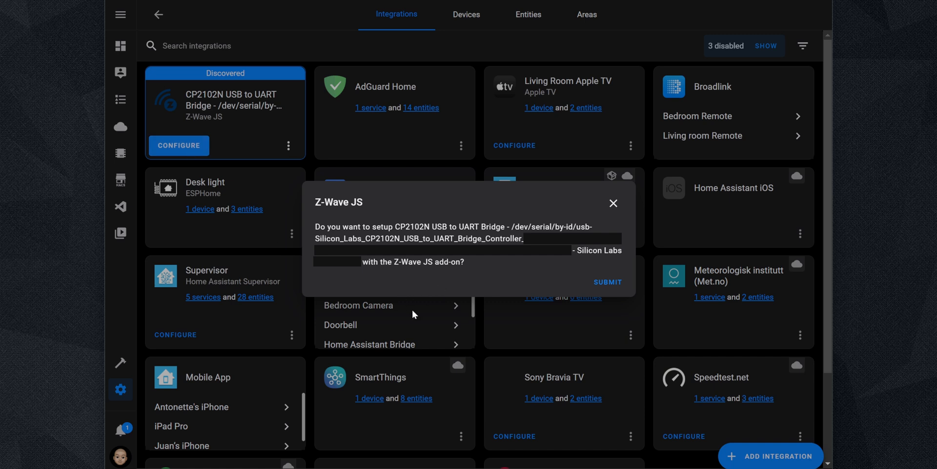
pyautogui.moveTo(475, 290)
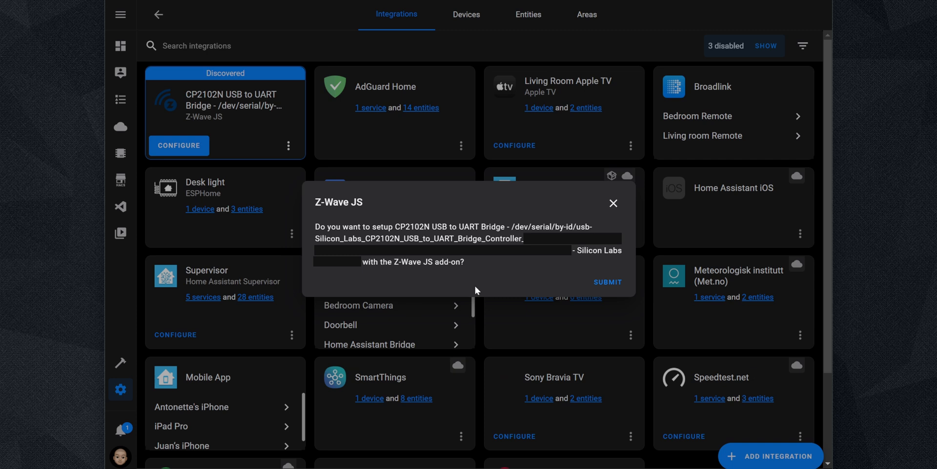
pyautogui.moveTo(485, 281)
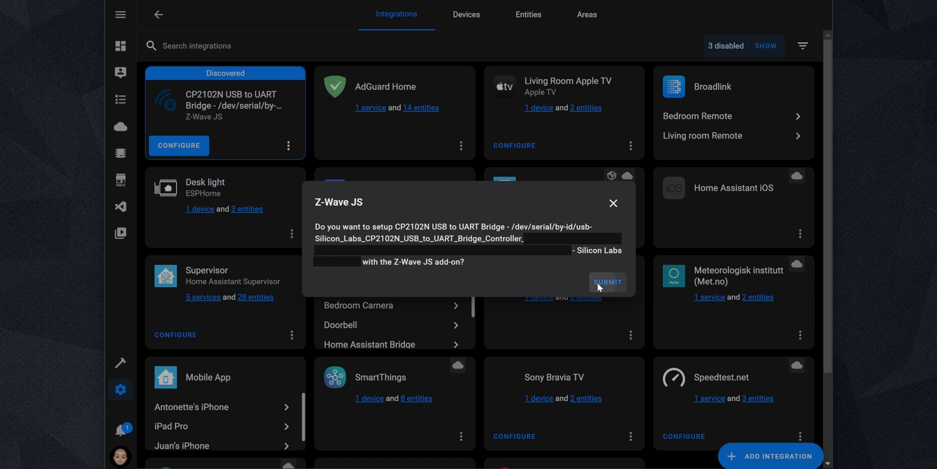
pyautogui.click(607, 281)
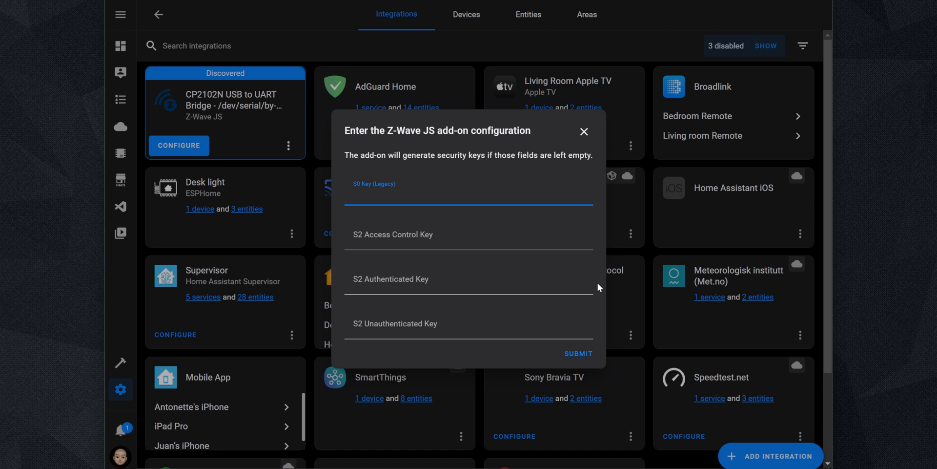
pyautogui.moveTo(577, 353)
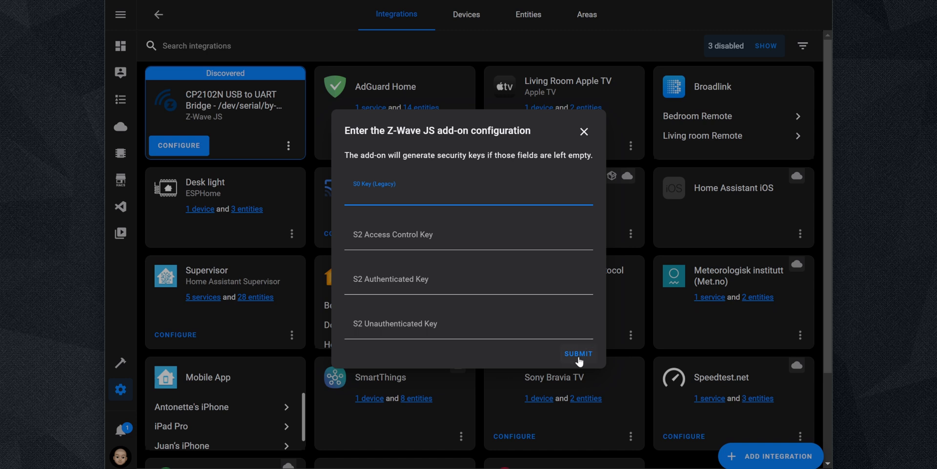
pyautogui.click(577, 353)
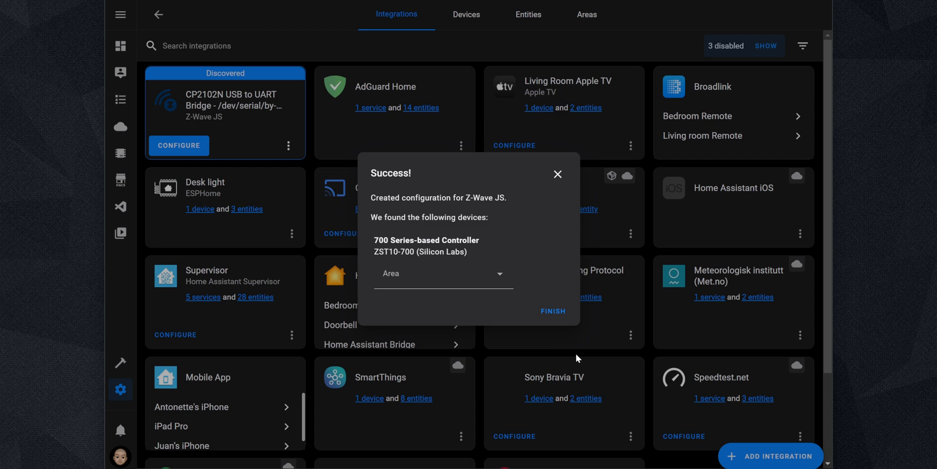
pyautogui.write('Office')
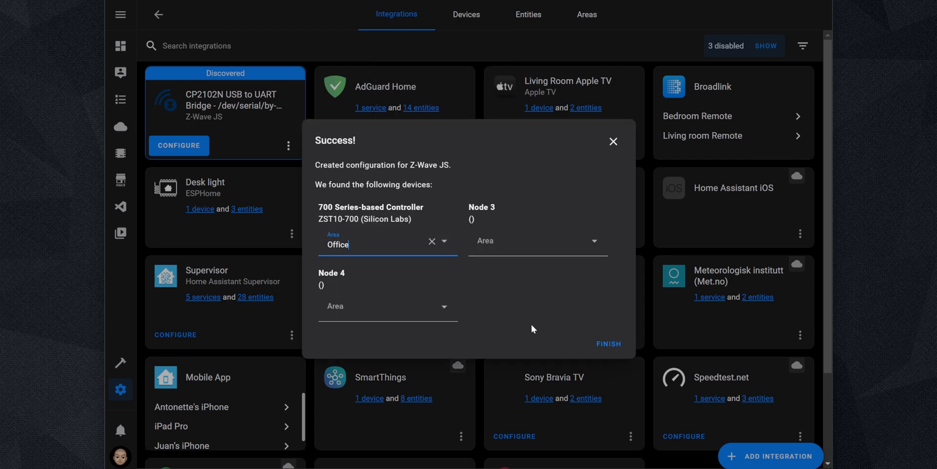
pyautogui.click(609, 343)
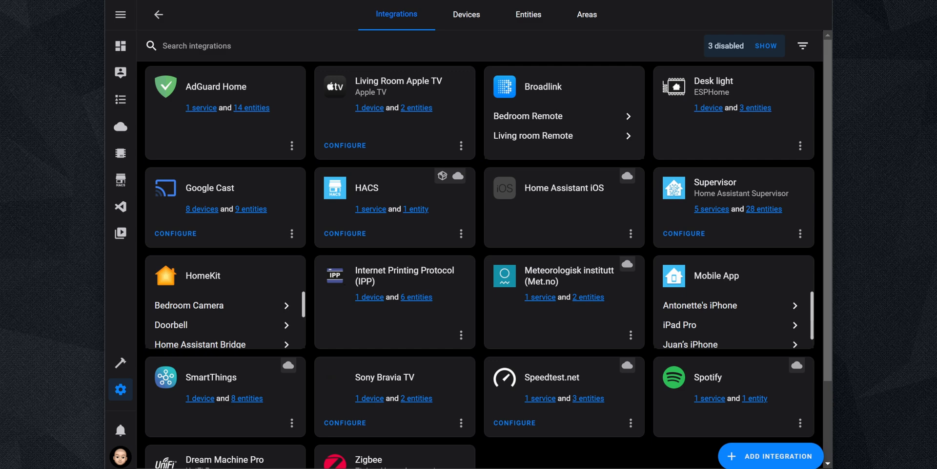
# Add the Z-Wave JS integration using the Supervisor add-on
pyautogui.click(770, 456)
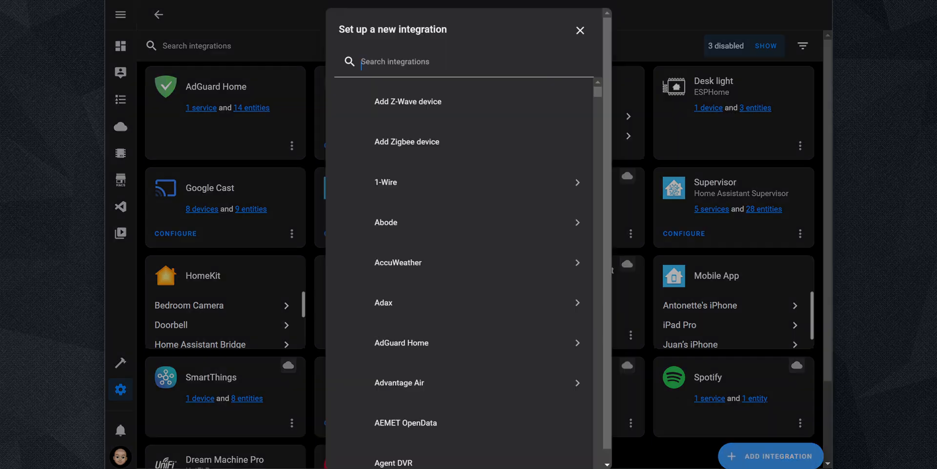
pyautogui.write('z-wave')
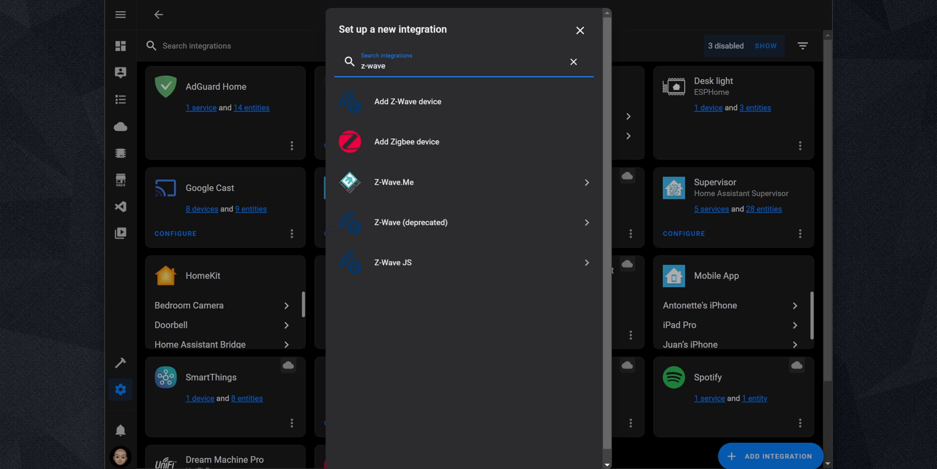
pyautogui.moveTo(433, 272)
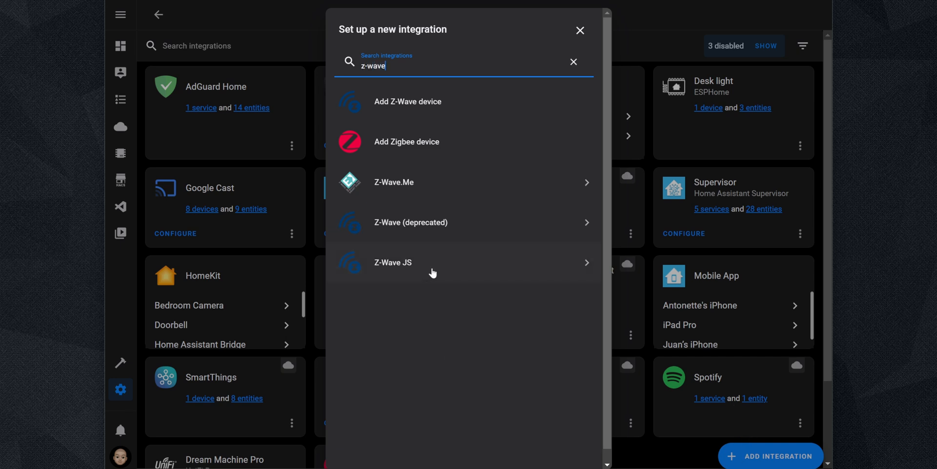
pyautogui.click(392, 262)
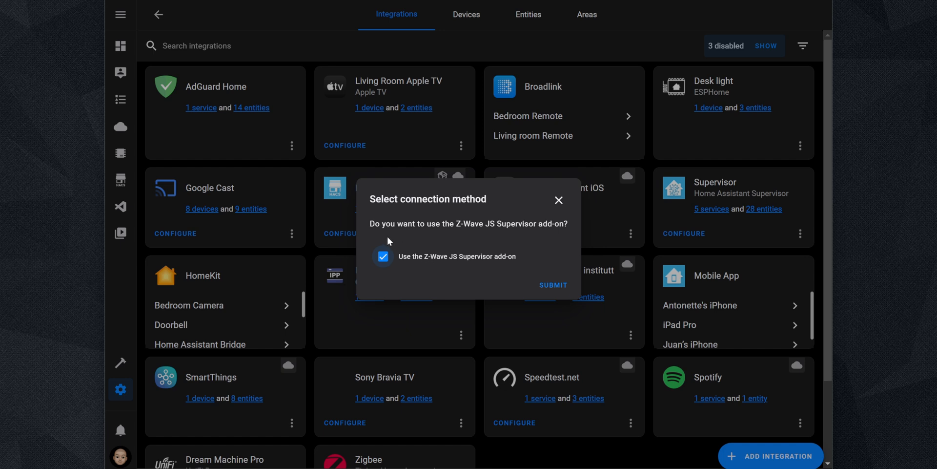
pyautogui.moveTo(396, 267)
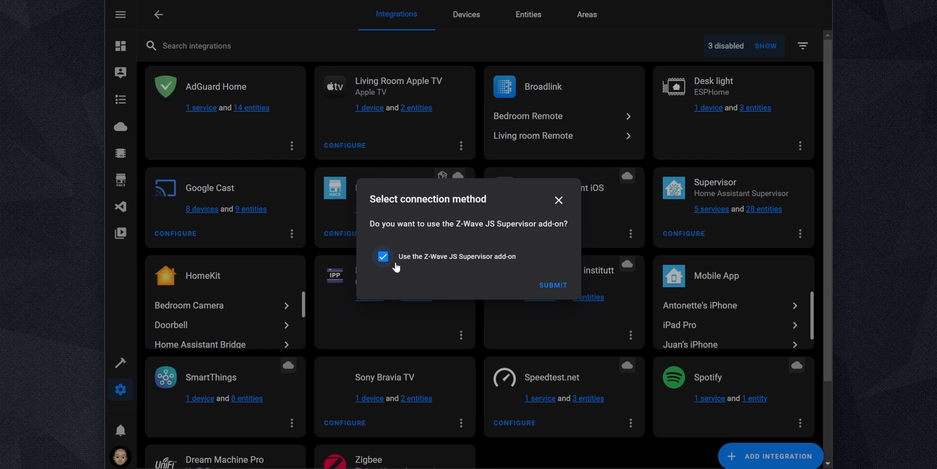
pyautogui.click(552, 285)
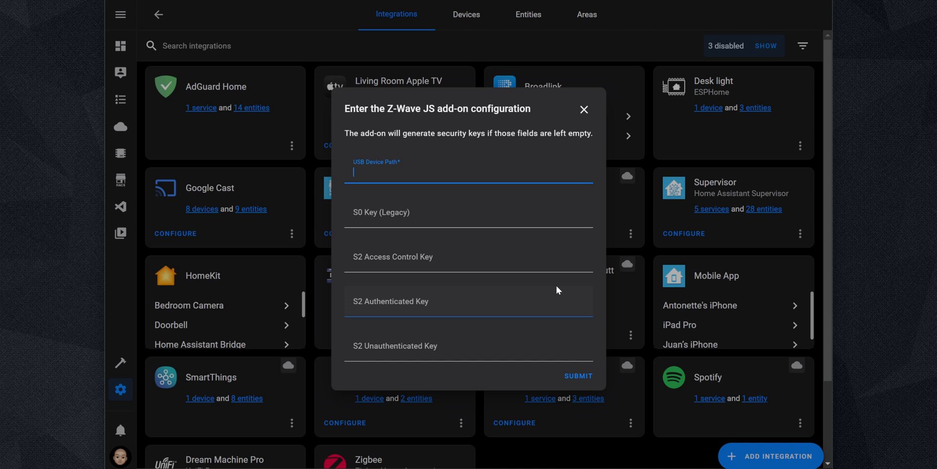
# Submit the /dev/serial/by-id/usb-Silicon_Labs_CP2102N path and place the controller in Office
pyautogui.write('/dev/serial/by-id/usb-Silicon_Labs_CP2102N_USB_to_UART_Bridge')
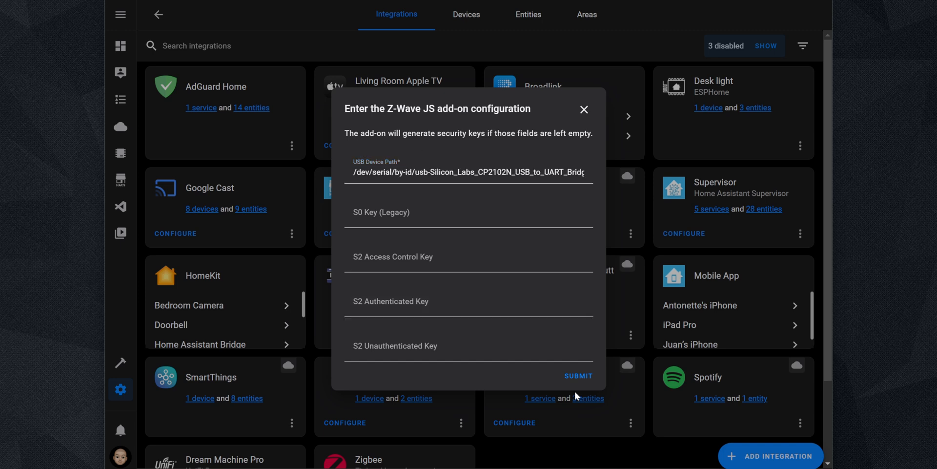
pyautogui.click(578, 376)
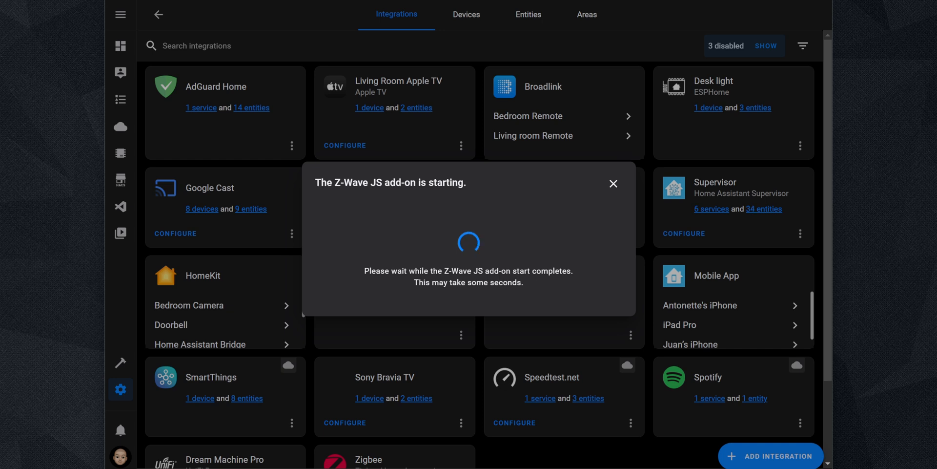
pyautogui.click(388, 242)
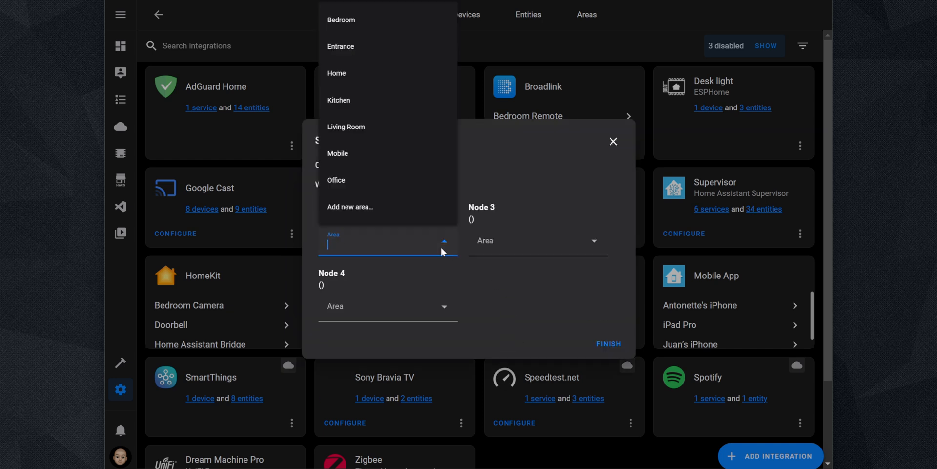
pyautogui.click(336, 180)
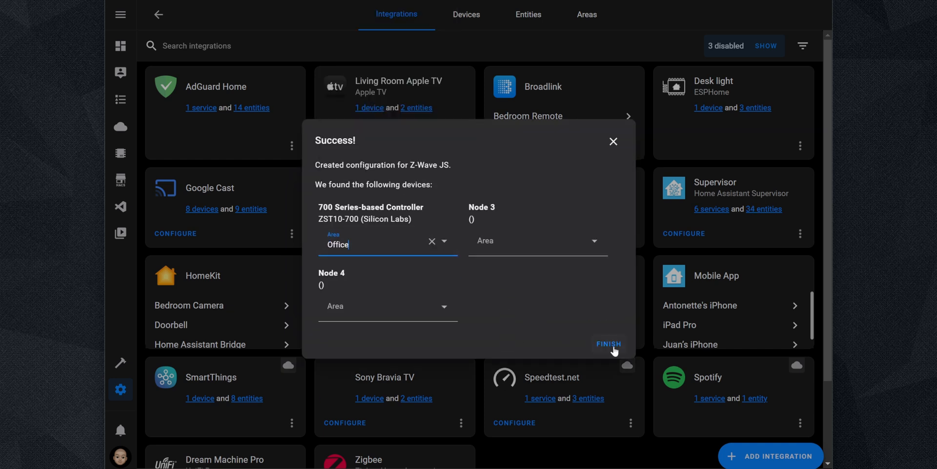
pyautogui.click(608, 344)
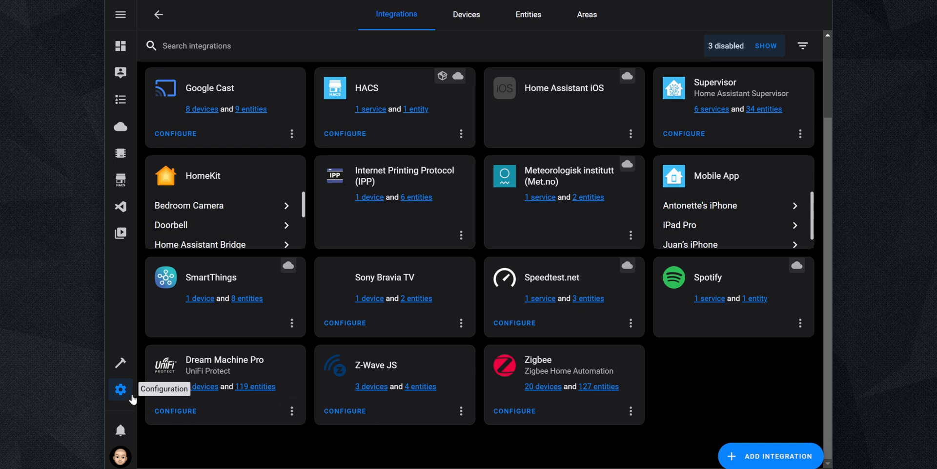
# Enable Watchdog on the Z-Wave JS add-on under Add-ons, Backups & Supervisor
pyautogui.click(120, 389)
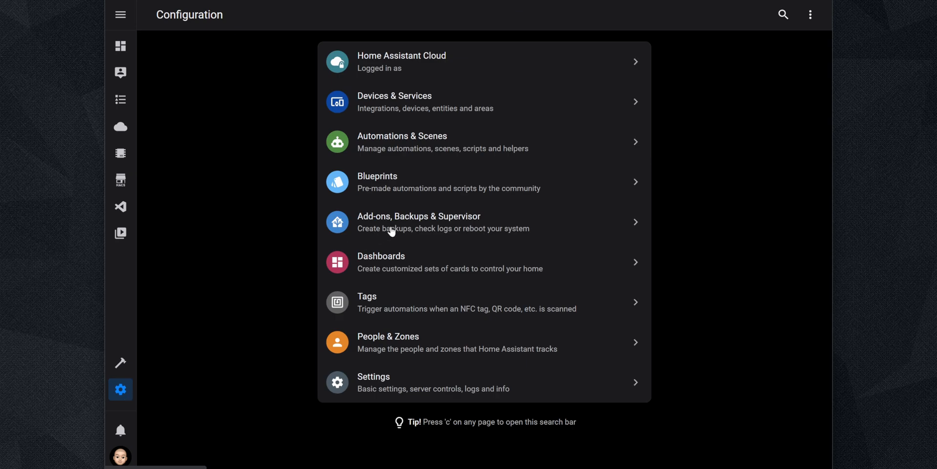
pyautogui.click(418, 221)
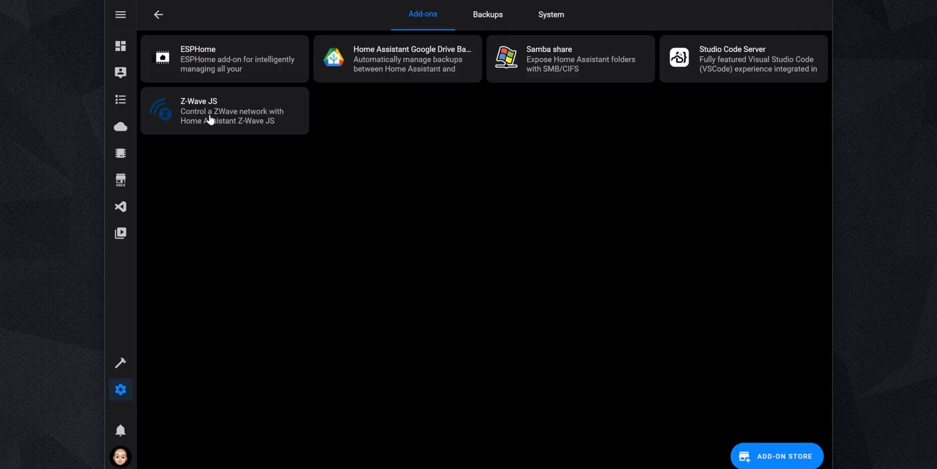
pyautogui.click(224, 111)
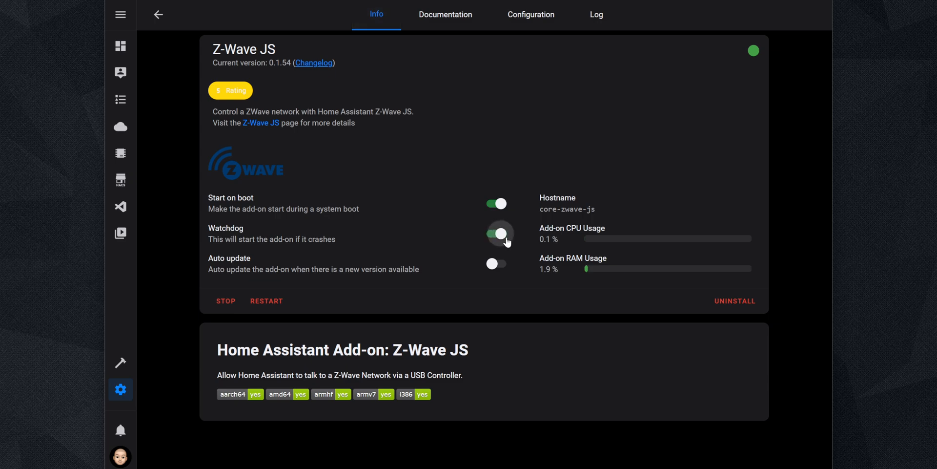
pyautogui.click(157, 14)
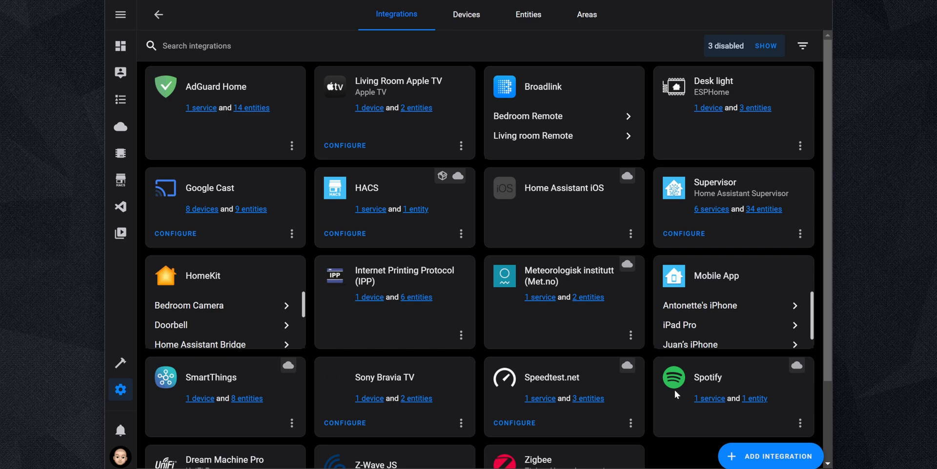
# Open the Z-Wave JS card's Configure page from the Integrations list
pyautogui.scroll(-3)
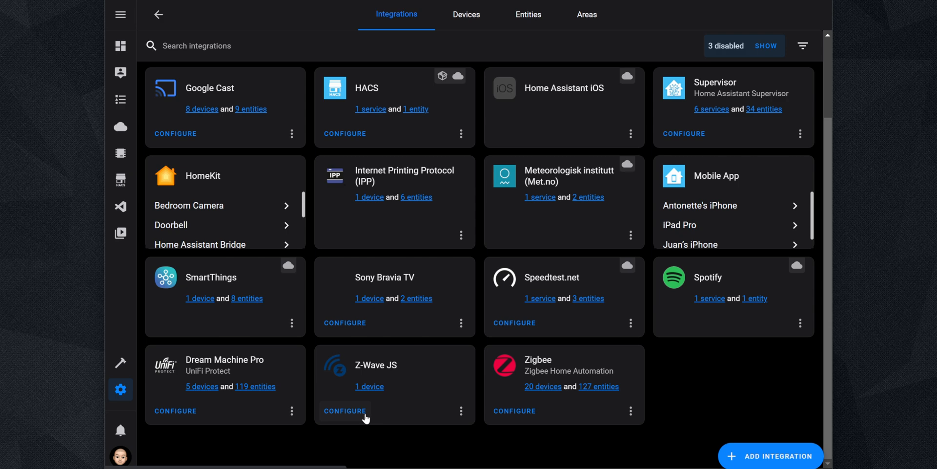
pyautogui.click(344, 411)
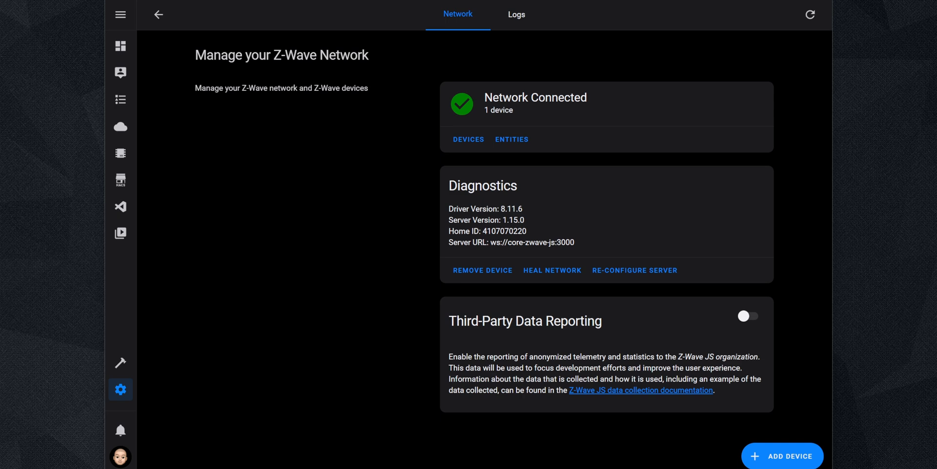
# Add a new Z-Wave device by submitting its 5-digit PIN and finishing pairing
pyautogui.click(782, 455)
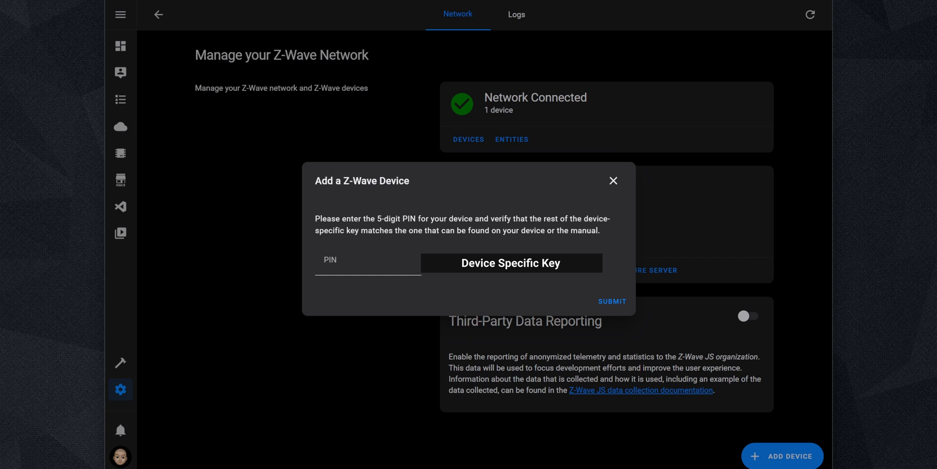
pyautogui.click(367, 266)
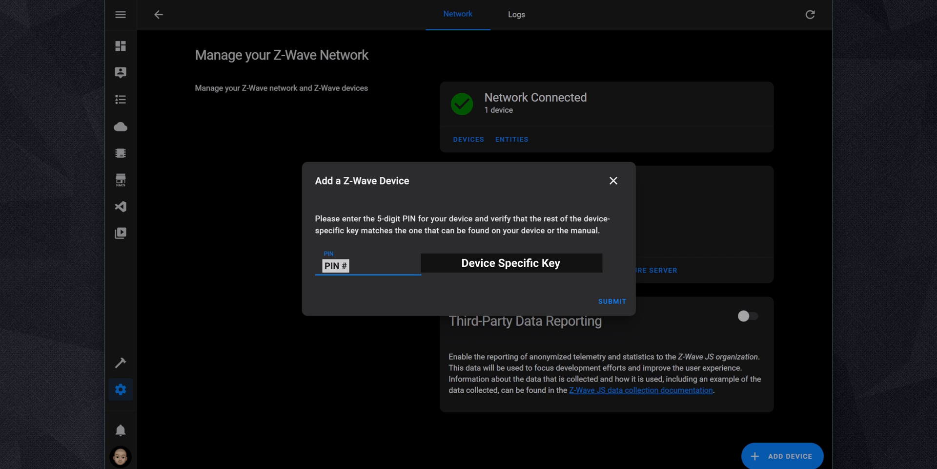
pyautogui.moveTo(594, 328)
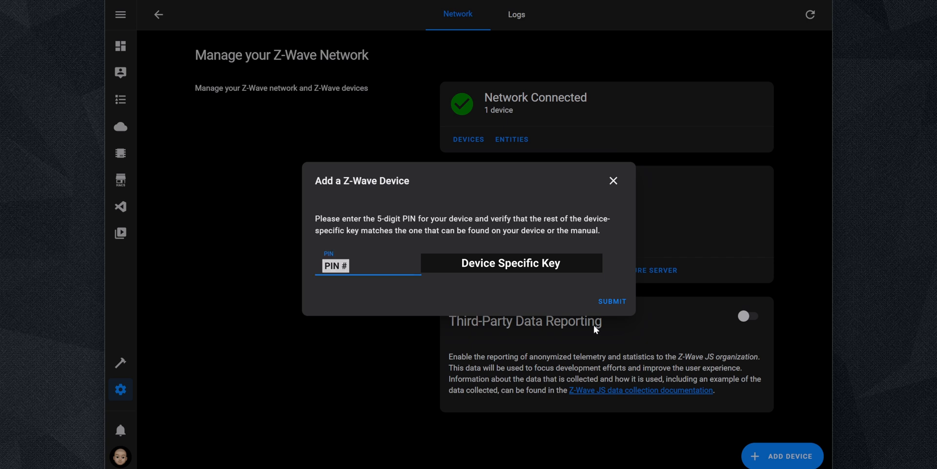
pyautogui.click(612, 301)
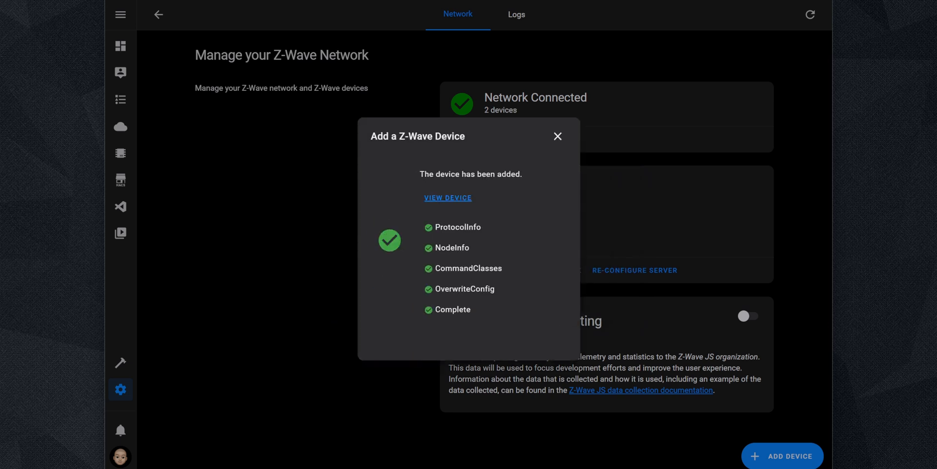
pyautogui.click(447, 198)
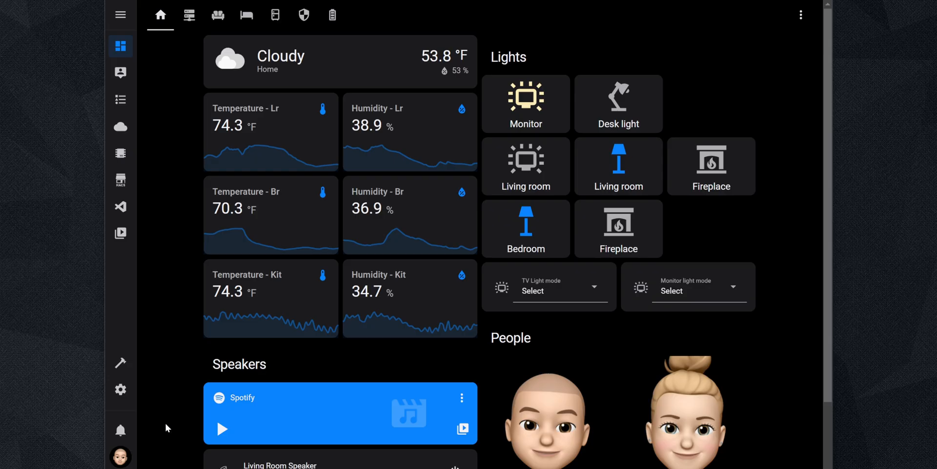
# Create an empty automation named 'Notify when there is smoke or CO detected'
pyautogui.click(120, 389)
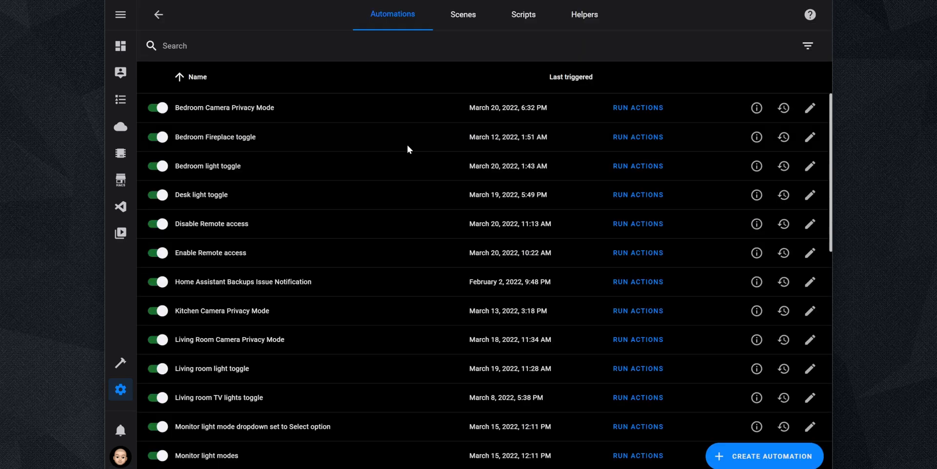
pyautogui.click(764, 455)
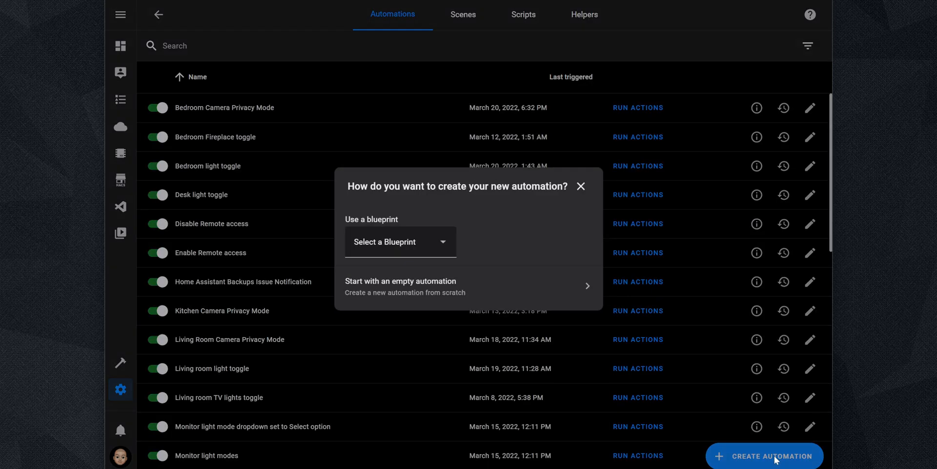
pyautogui.click(400, 285)
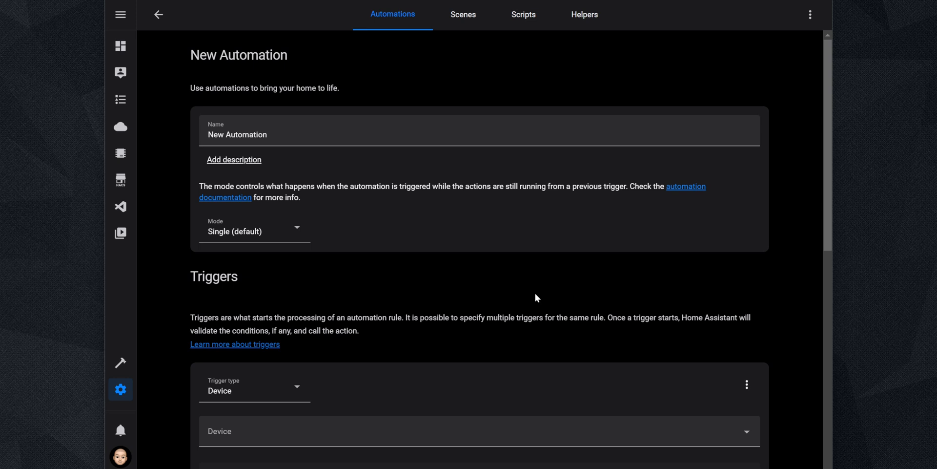
pyautogui.click(479, 134)
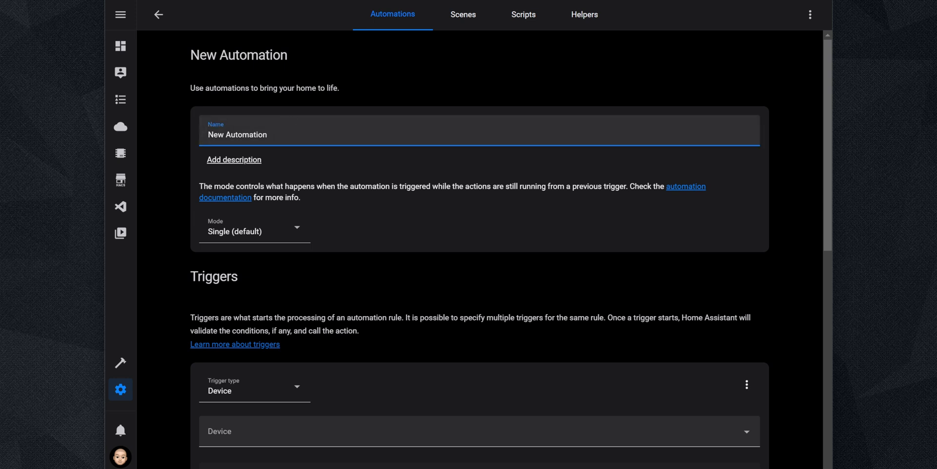
pyautogui.write('Notify when there is smoke or CO detected')
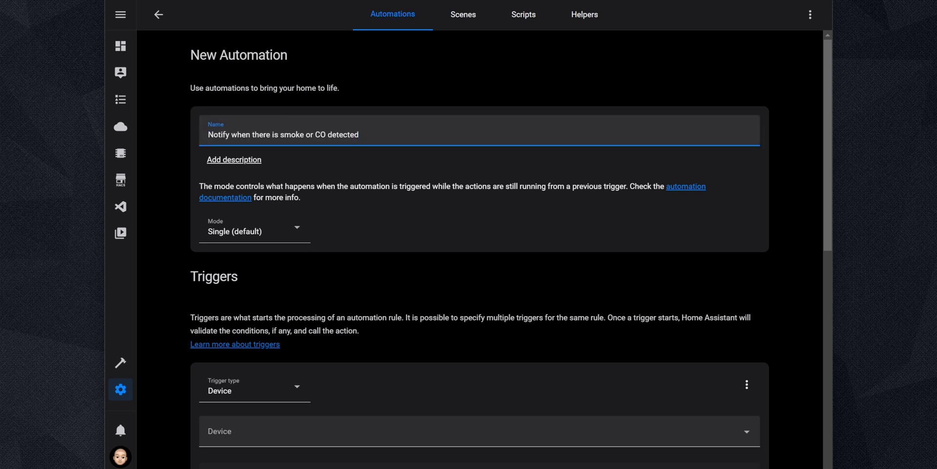
pyautogui.scroll(-3)
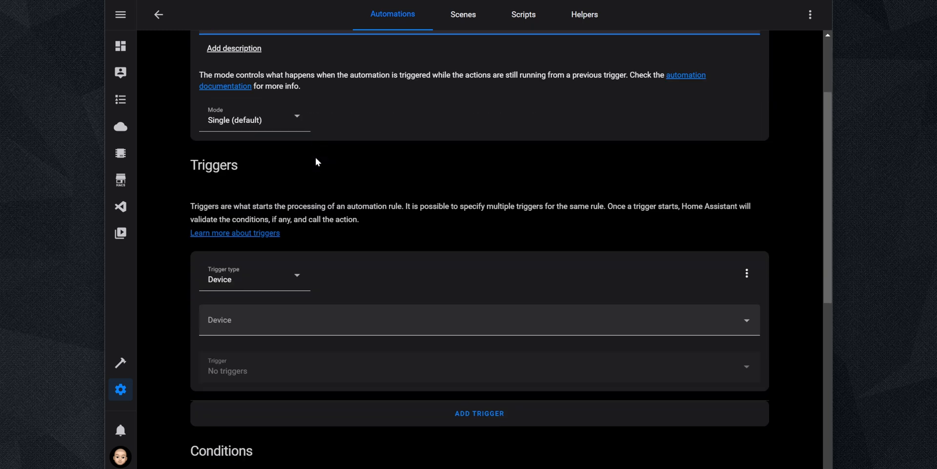
# Add a State trigger on Living Room Smoke detected going from off to on
pyautogui.click(254, 279)
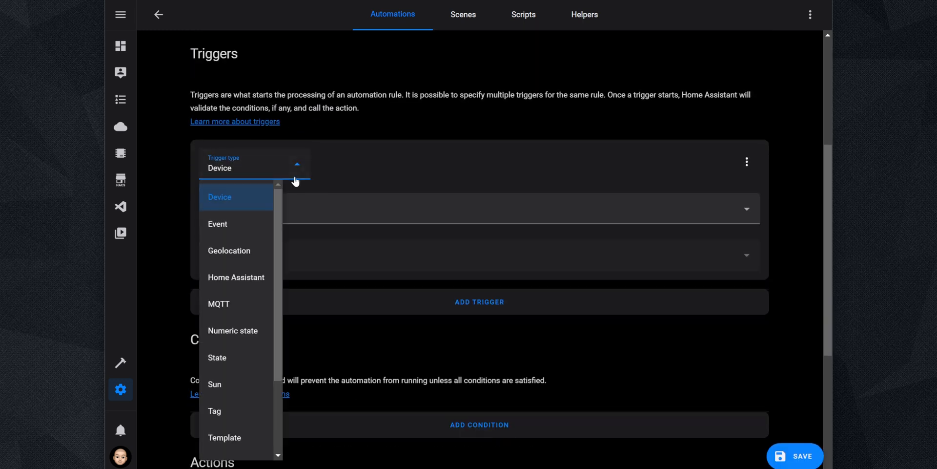
pyautogui.click(217, 357)
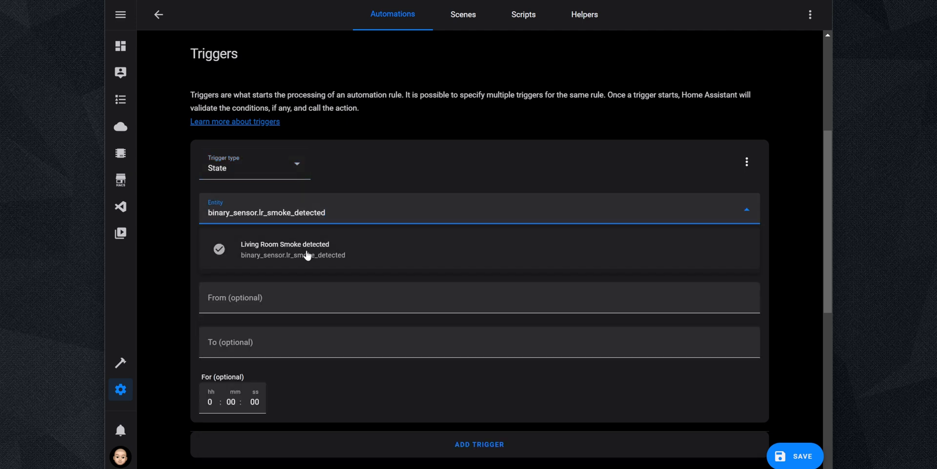
pyautogui.click(285, 248)
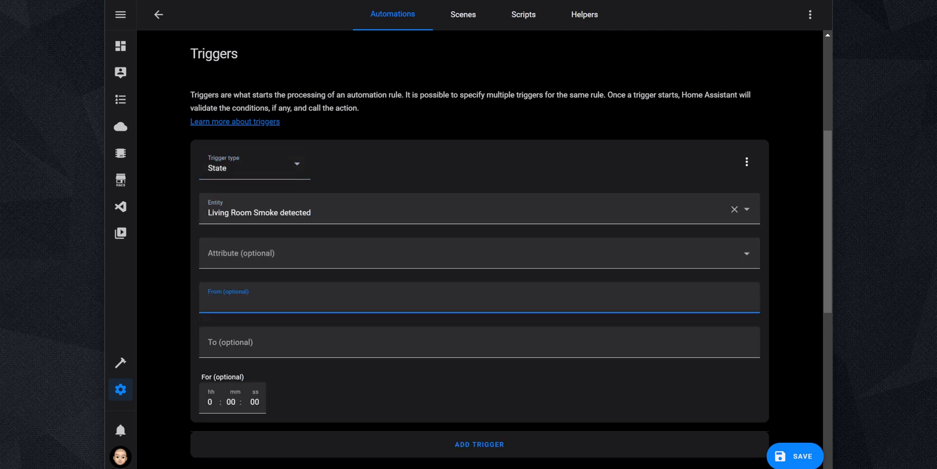
pyautogui.write('on')
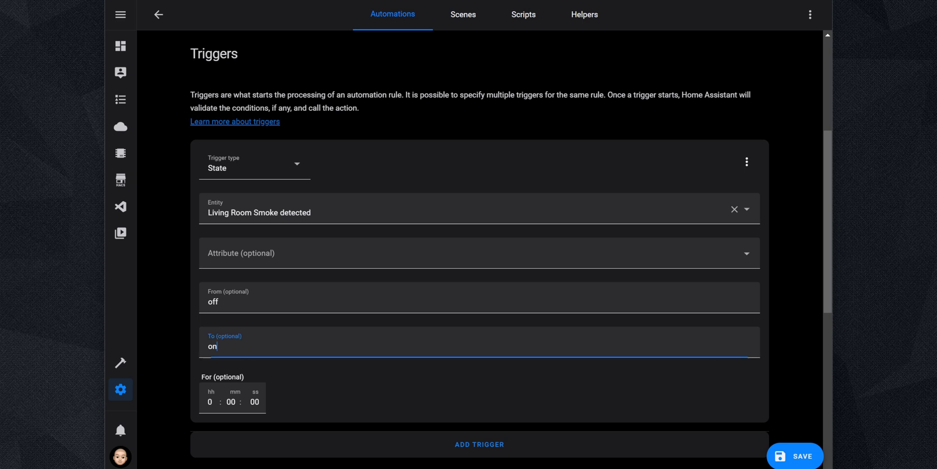
pyautogui.moveTo(746, 162)
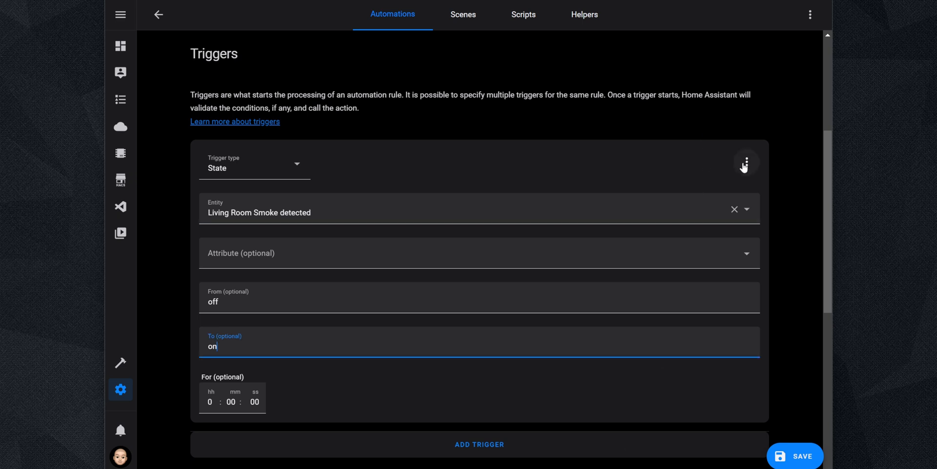
# Duplicate the smoke trigger and change its entity to Living Room CO detected
pyautogui.click(745, 162)
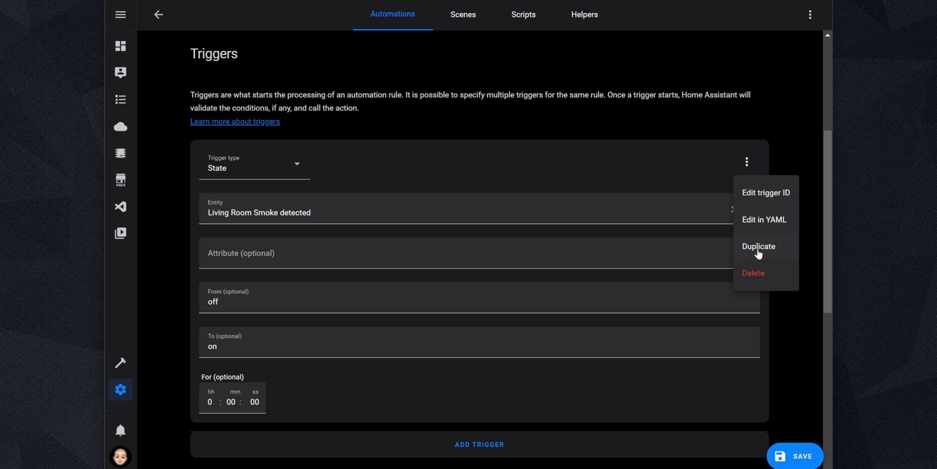
pyautogui.click(758, 246)
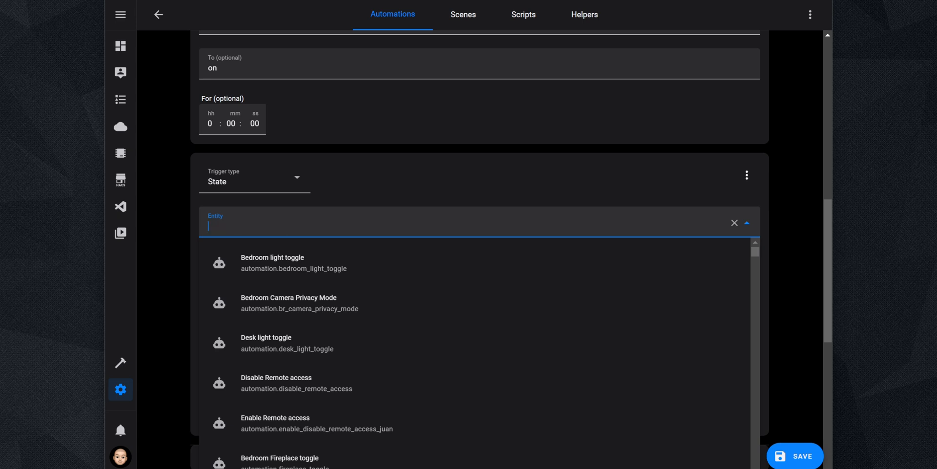
pyautogui.write('binary_sensor.lr_co_detected')
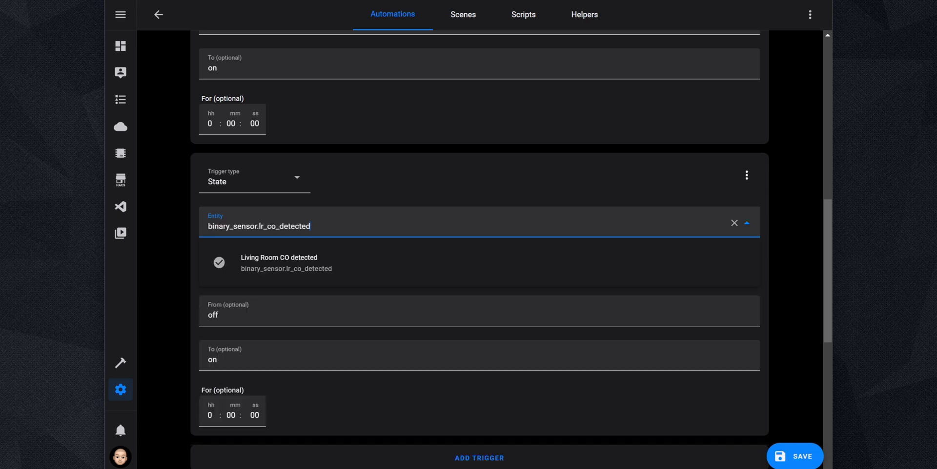
pyautogui.click(279, 263)
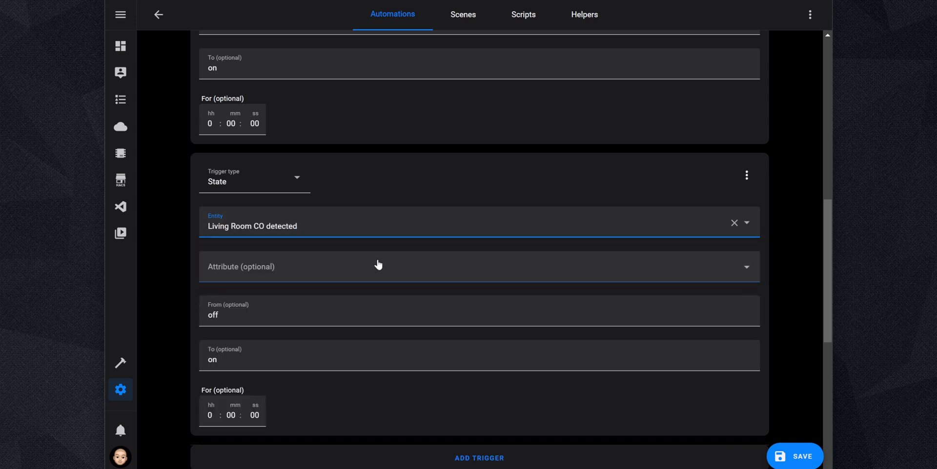
pyautogui.scroll(-3)
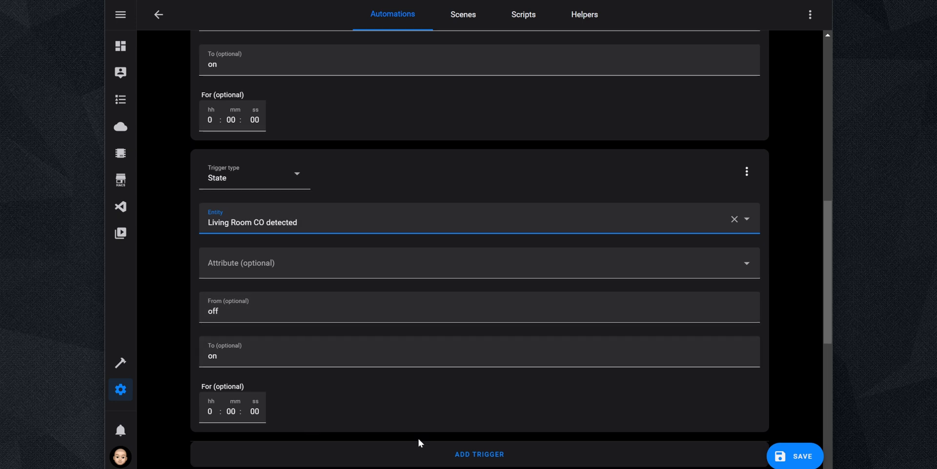
pyautogui.scroll(-3)
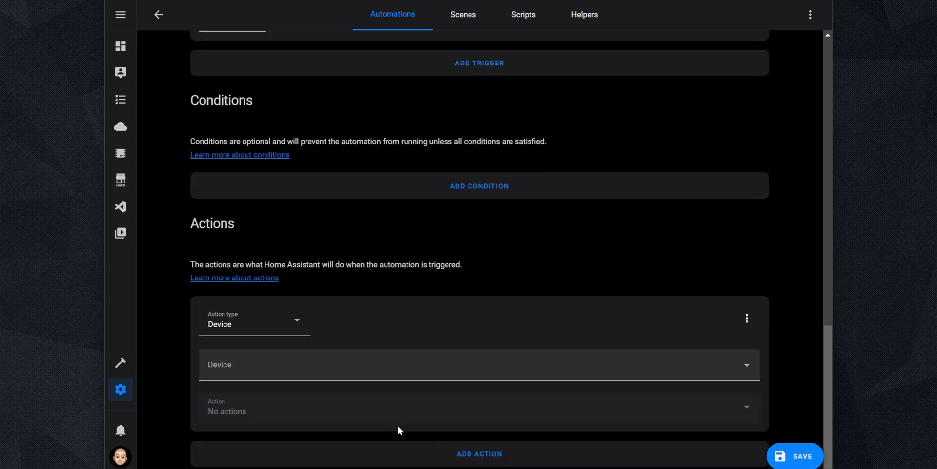
# Change the first action's type to Choose, creating an empty Option 1
pyautogui.click(254, 323)
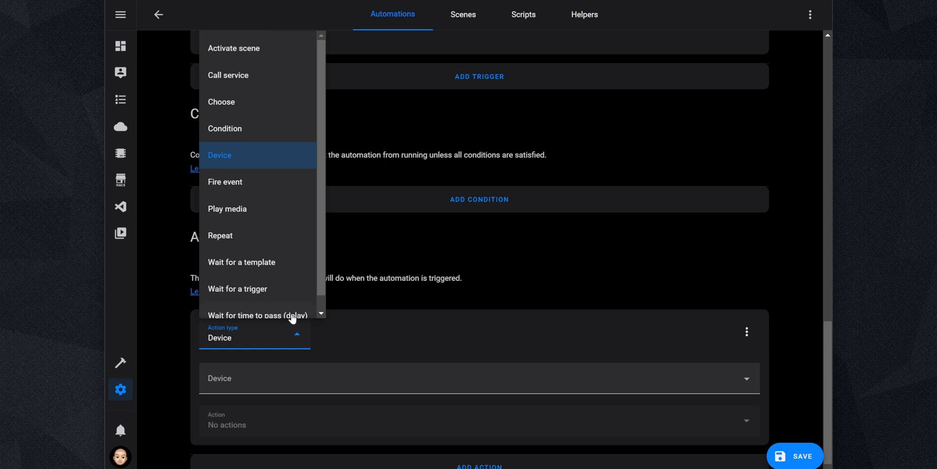
pyautogui.click(221, 101)
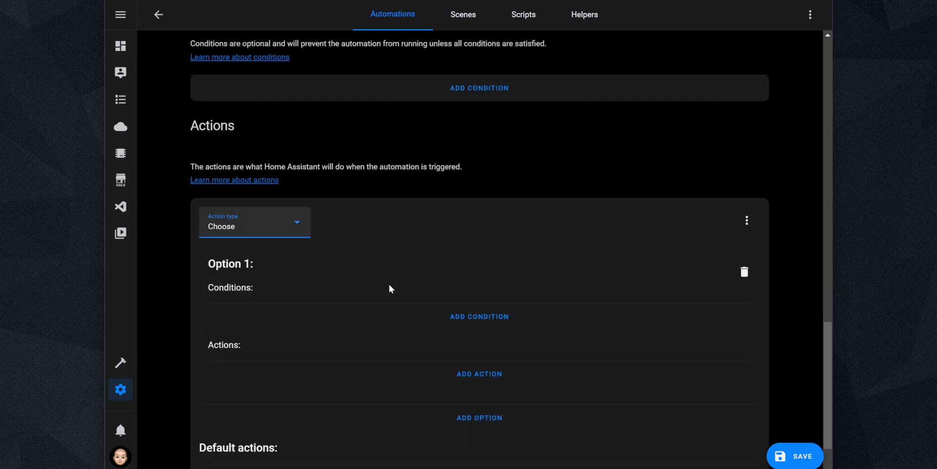
pyautogui.scroll(-3)
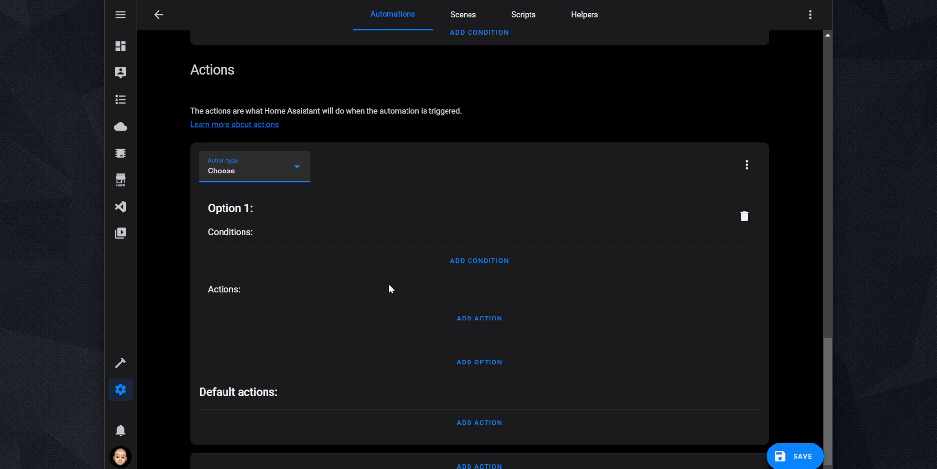
pyautogui.moveTo(478, 261)
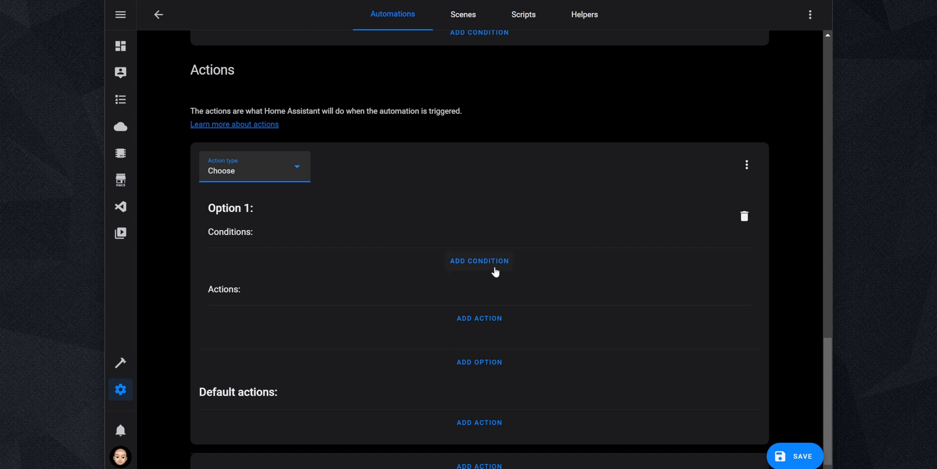
# Give Option 1 a State condition: Living Room Smoke detected is 'on'
pyautogui.click(479, 261)
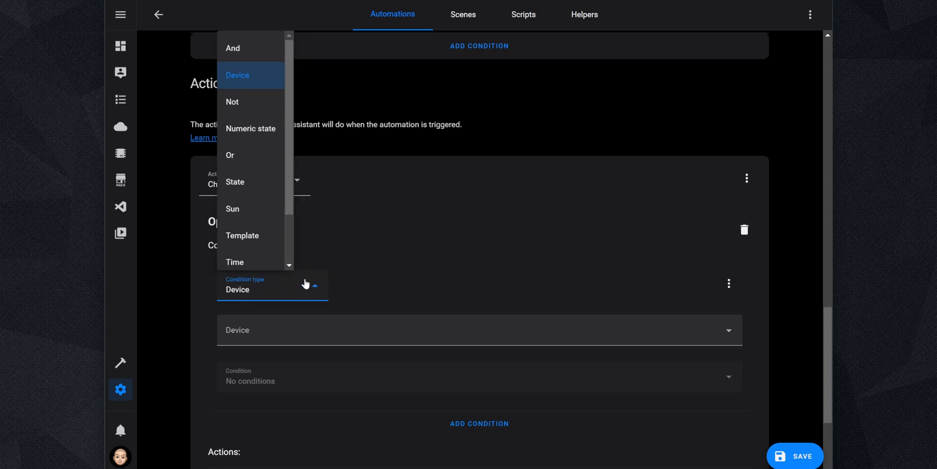
pyautogui.click(235, 181)
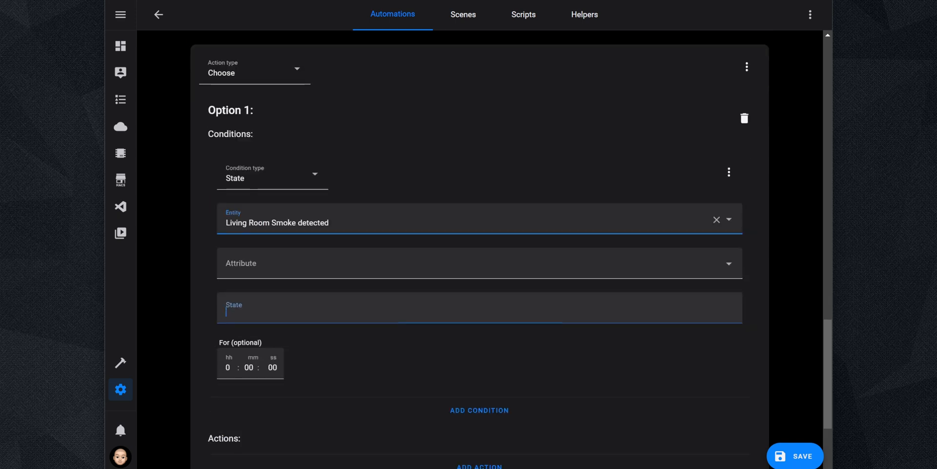
pyautogui.write('on')
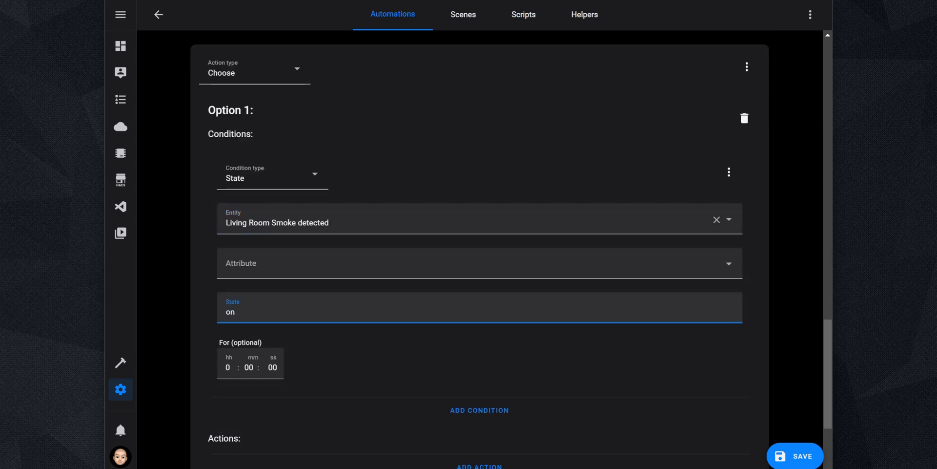
pyautogui.scroll(-3)
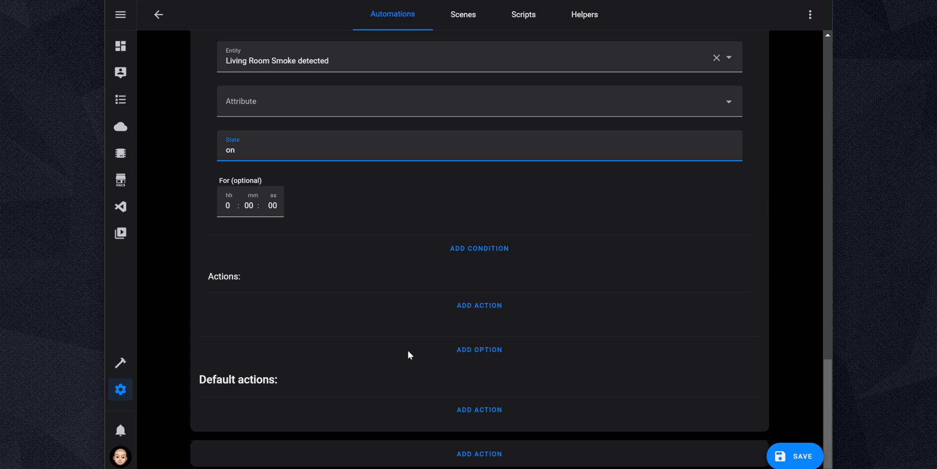
pyautogui.moveTo(479, 306)
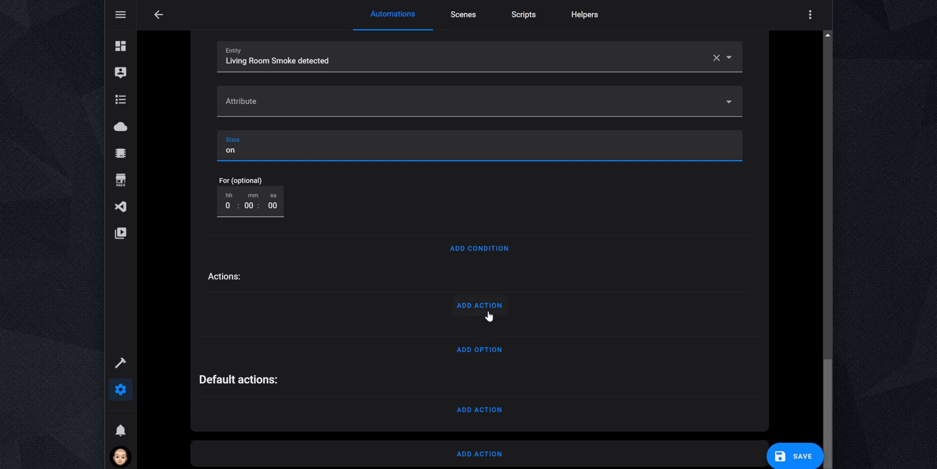
# Add Camera: Take snapshot on Living Room Camera, saving /config/www/living_room_image_smoke_alarm.jpg
pyautogui.click(479, 304)
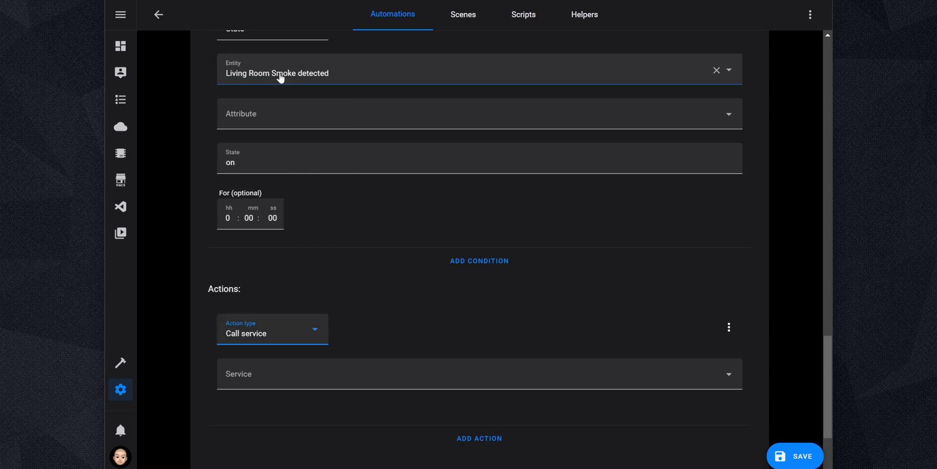
pyautogui.write('camer')
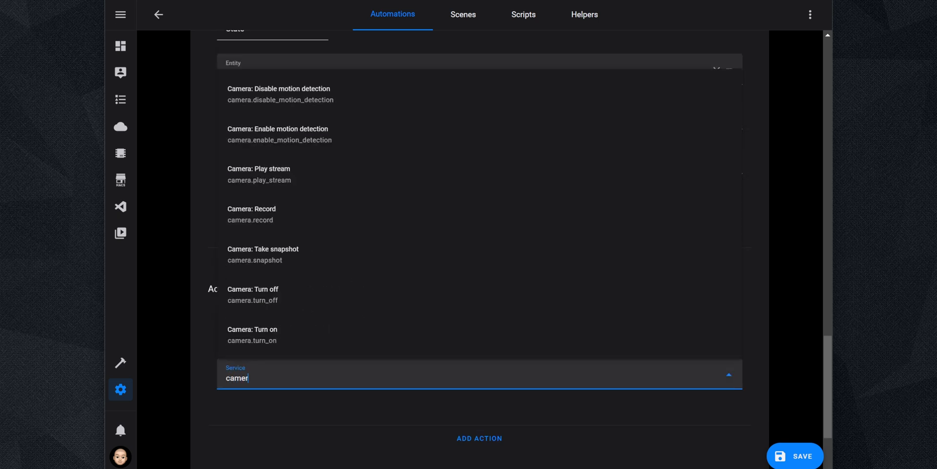
pyautogui.click(263, 248)
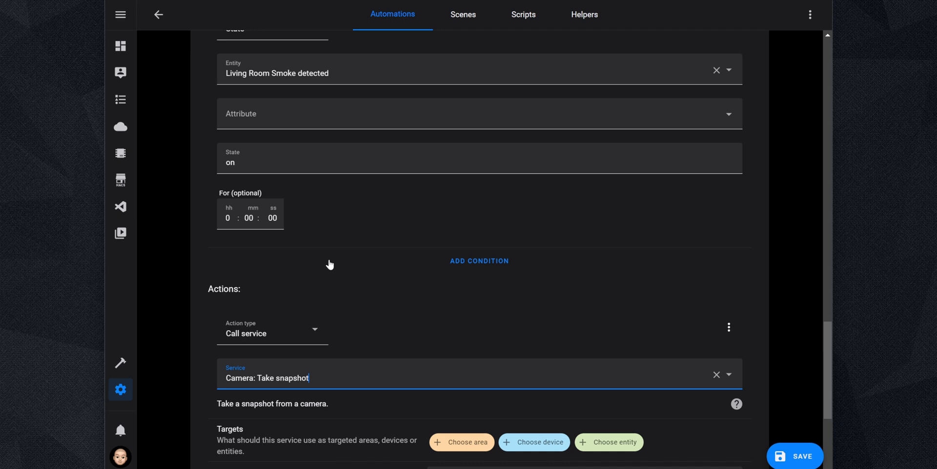
pyautogui.click(608, 442)
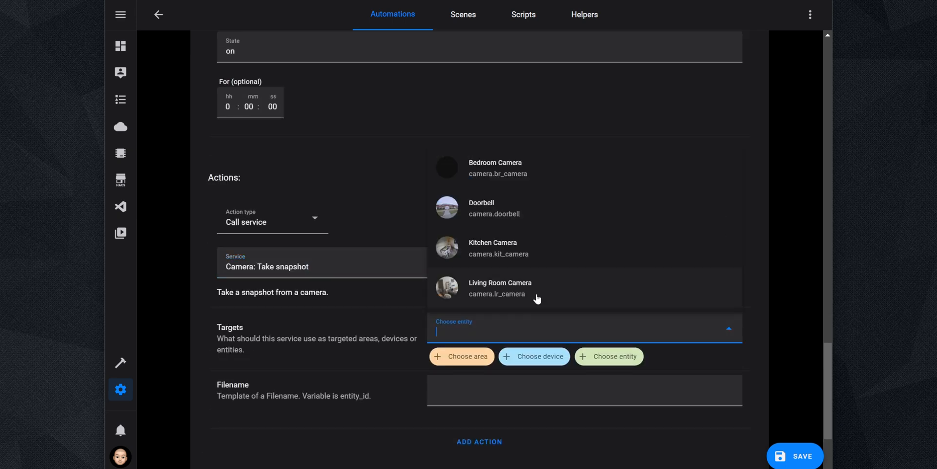
pyautogui.click(500, 288)
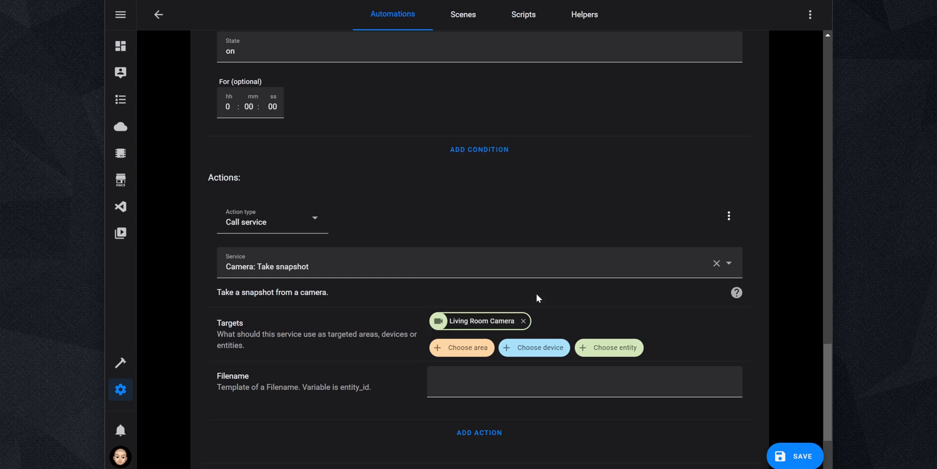
pyautogui.scroll(-3)
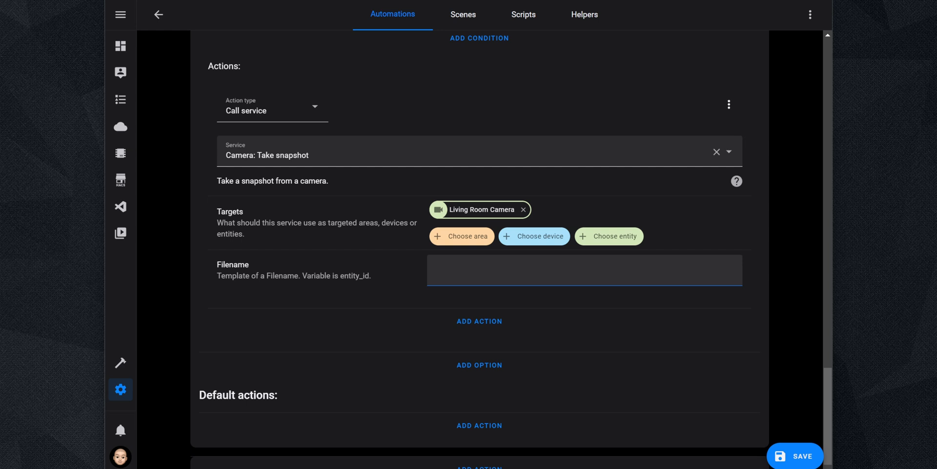
pyautogui.write('/config/www/living_room_image_smoke_alarm.jpg')
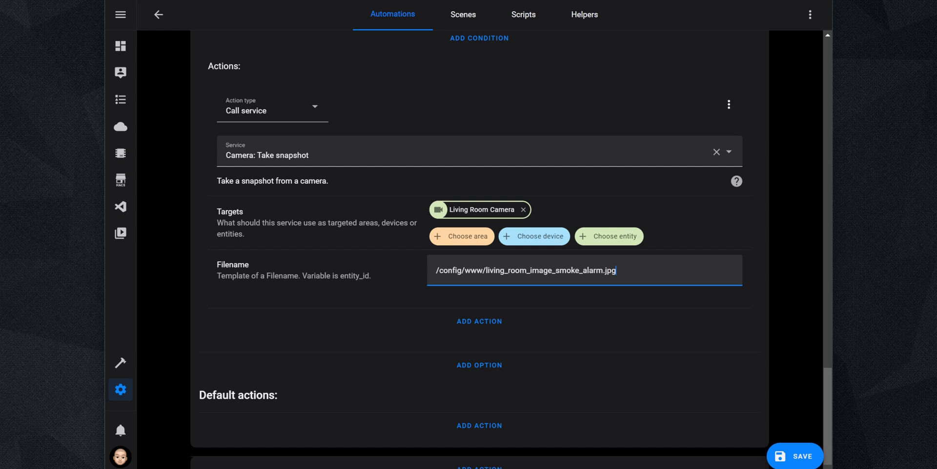
pyautogui.moveTo(589, 240)
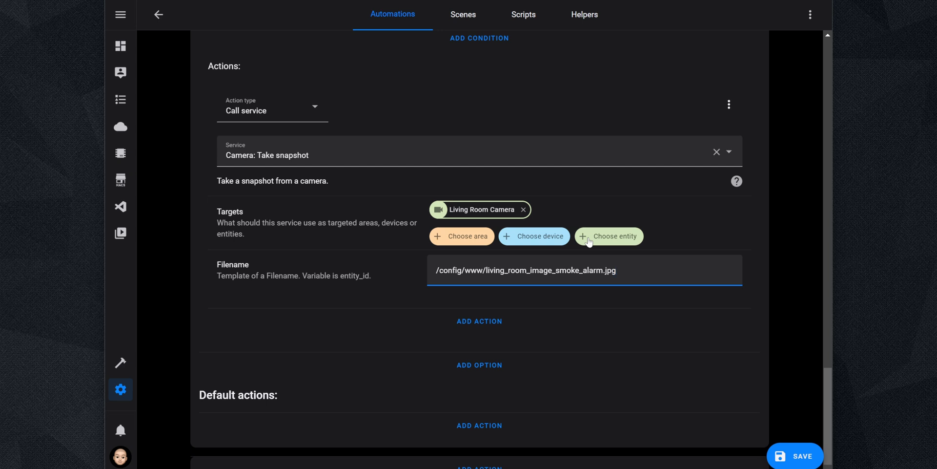
pyautogui.moveTo(589, 240)
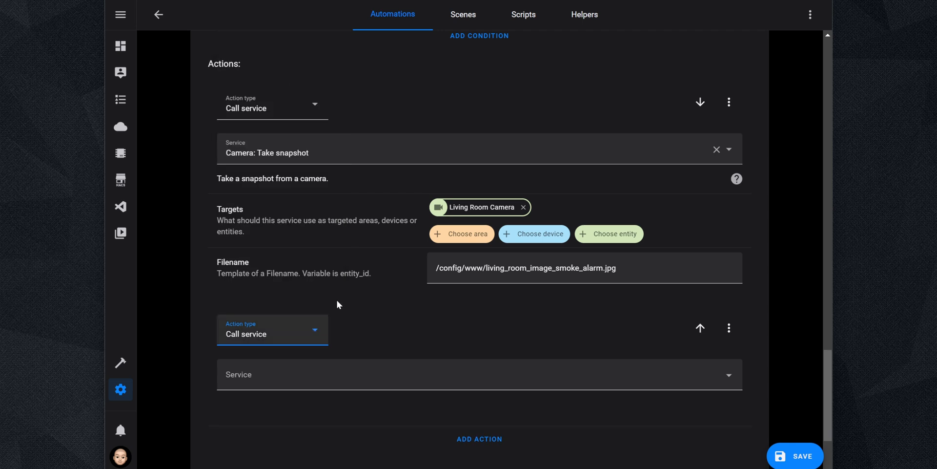
# Notify the iPhone: 'Smoke Alert', 'Smoke detected in the living room', image /local/living_room_image_smoke_alarm.jpg
pyautogui.write('notif')
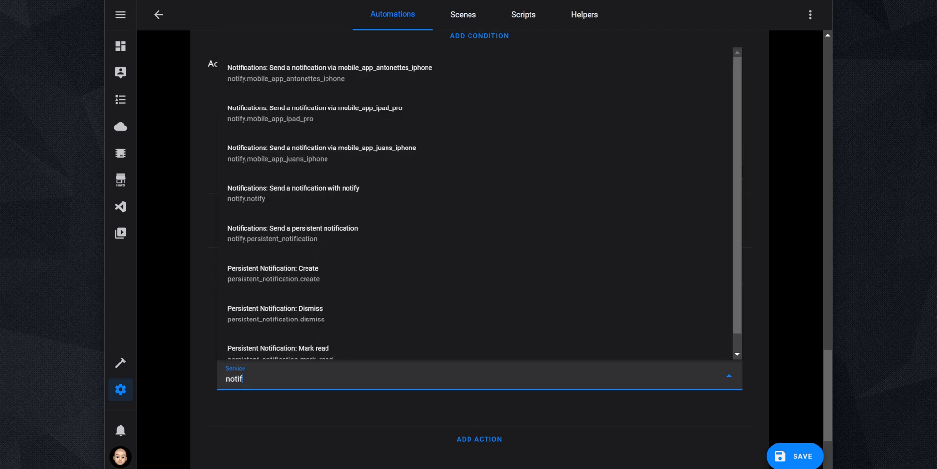
pyautogui.write('i')
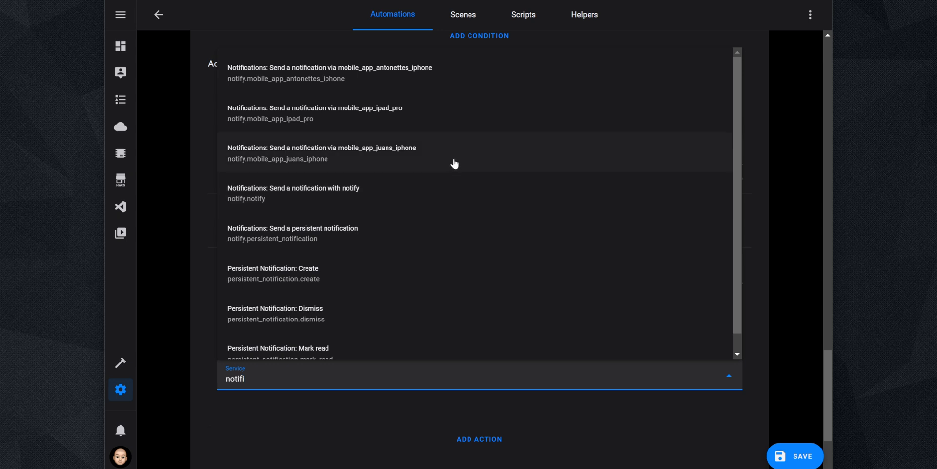
pyautogui.click(321, 153)
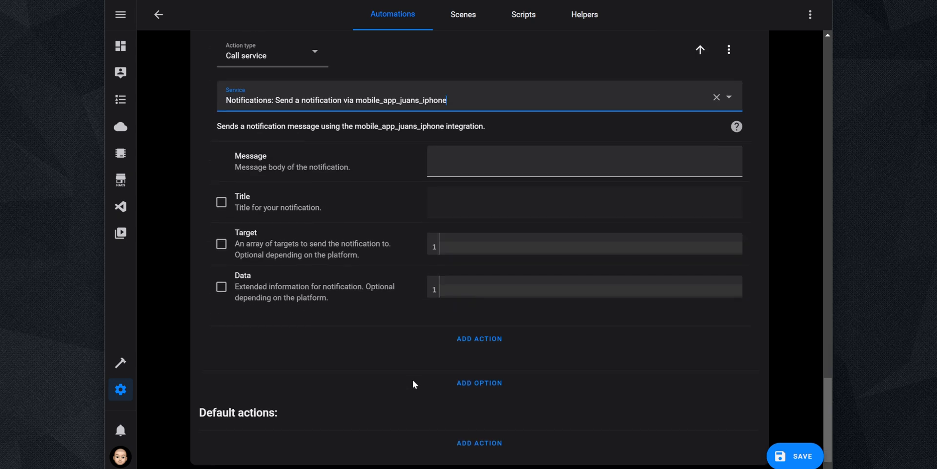
pyautogui.write('Smoke detected in the living room')
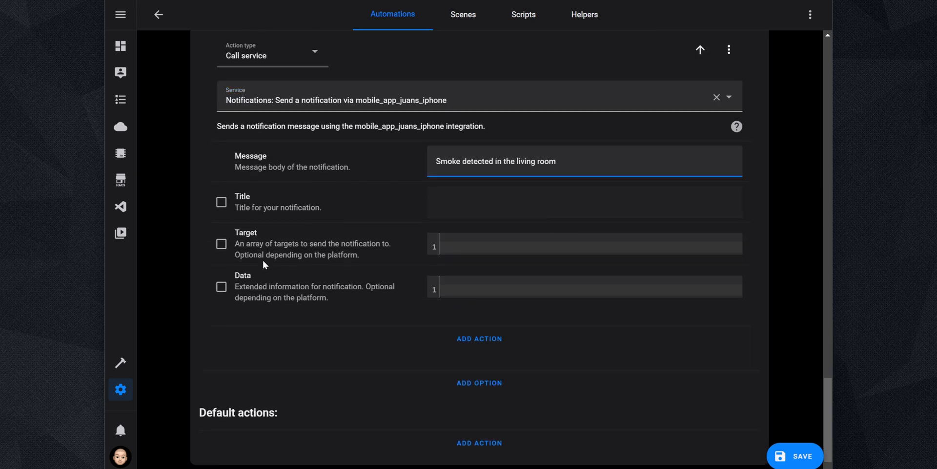
pyautogui.write('Smoke Alert')
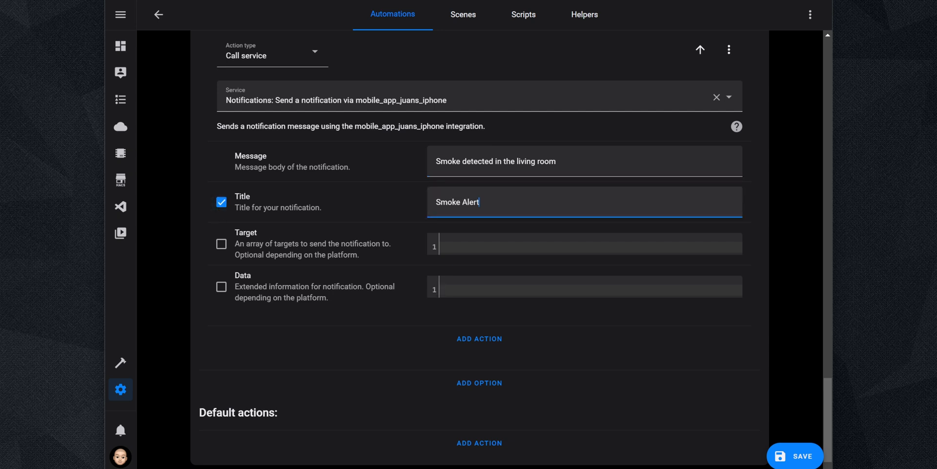
pyautogui.moveTo(468, 186)
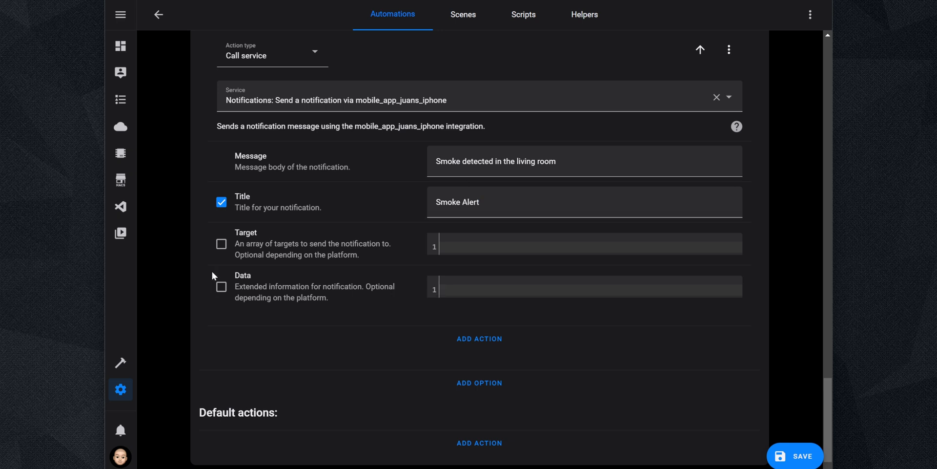
pyautogui.click(222, 286)
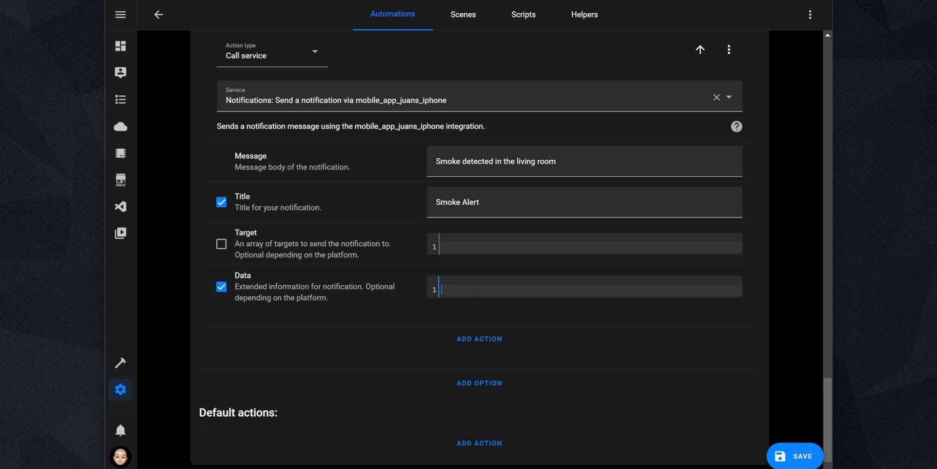
pyautogui.write('image: /local/living_room_image_smoke_alarm.jpg')
pyautogui.write('group: smoke-alarm')
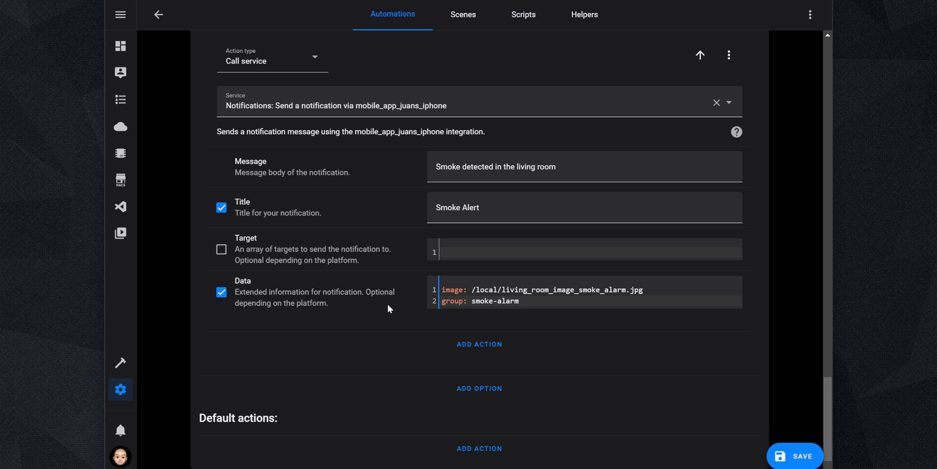
# Add Option 2 with a State condition: Living Room CO detected is 'on'
pyautogui.scroll(-3)
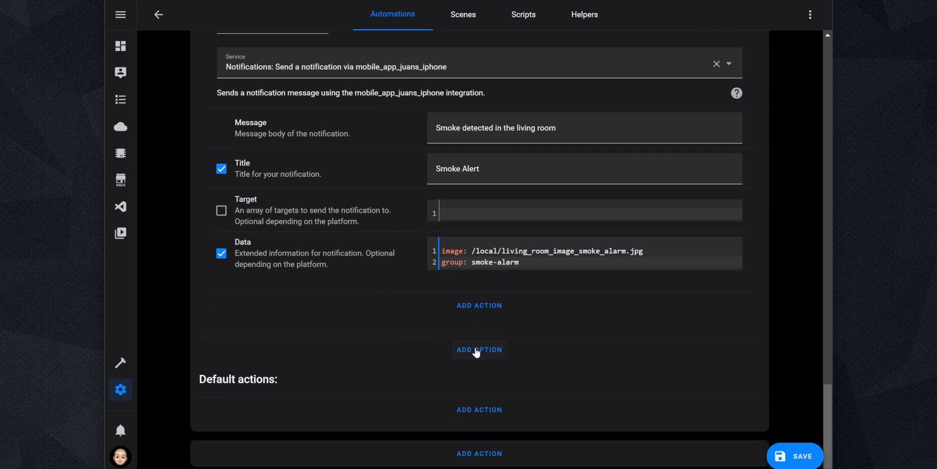
pyautogui.click(478, 349)
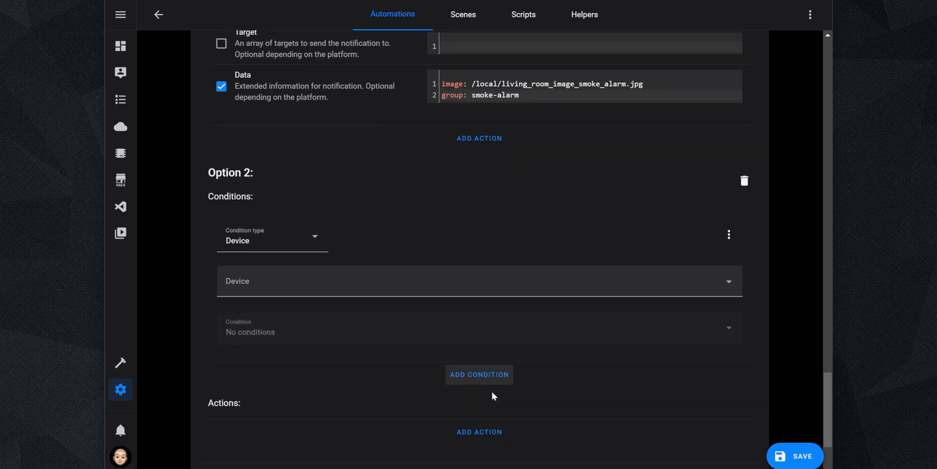
pyautogui.click(271, 240)
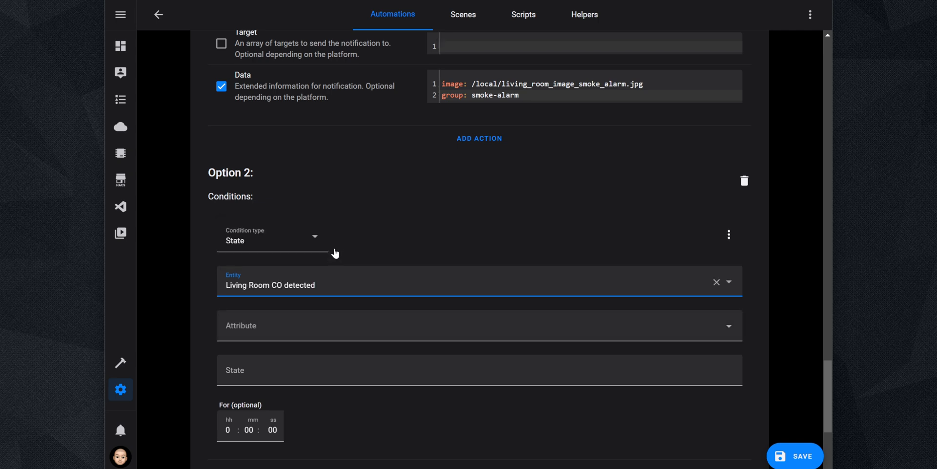
pyautogui.write('on')
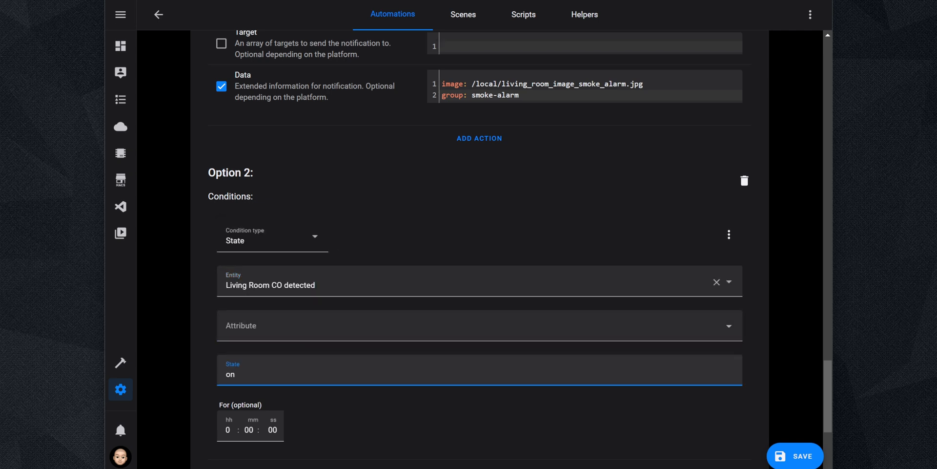
pyautogui.scroll(-3)
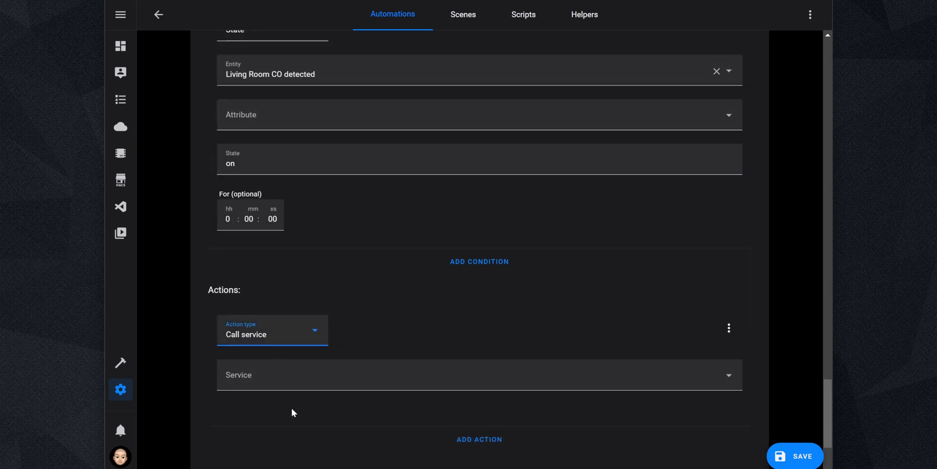
# Snapshot Living Room Camera to /config/www/living_room_image_co_alarm.jpg in Option 2
pyautogui.click(478, 375)
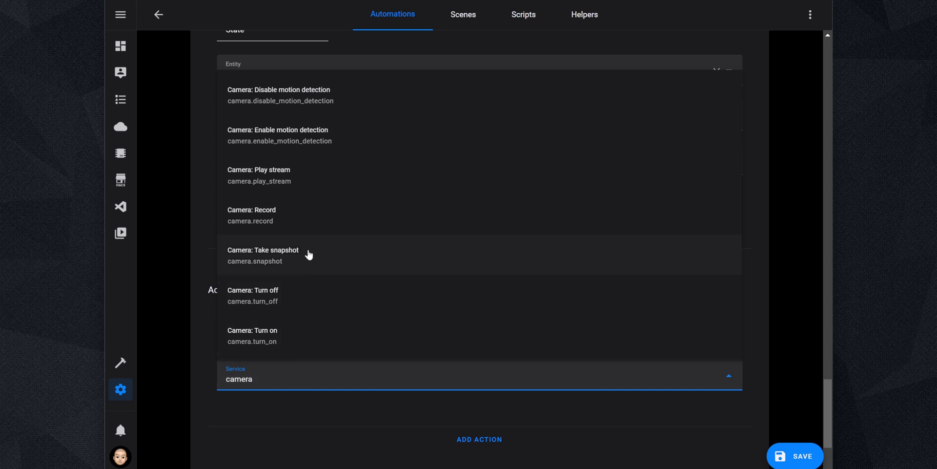
pyautogui.click(263, 250)
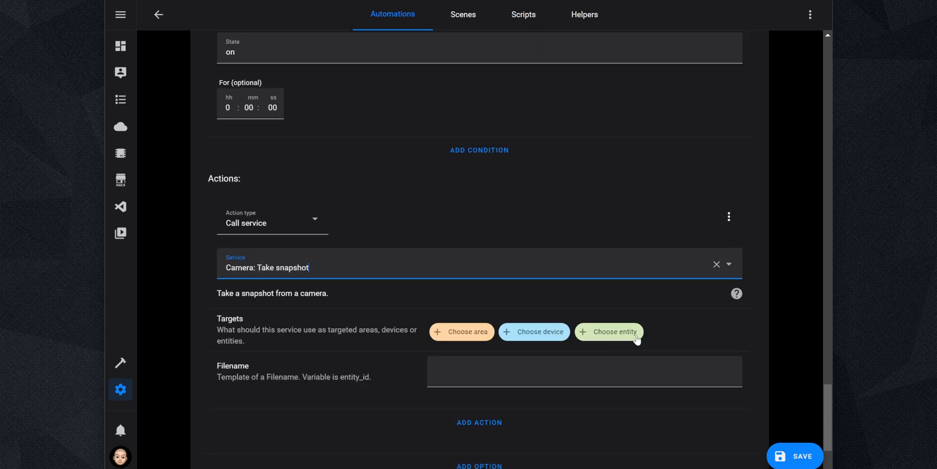
pyautogui.click(609, 331)
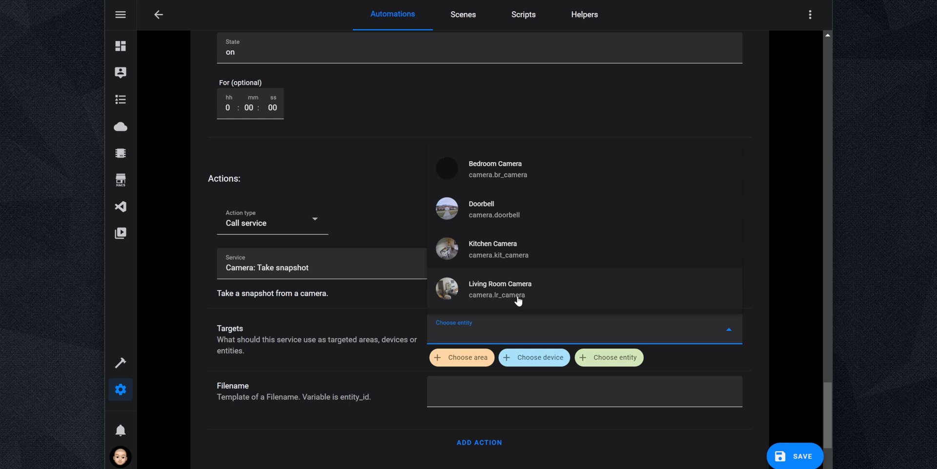
pyautogui.click(499, 289)
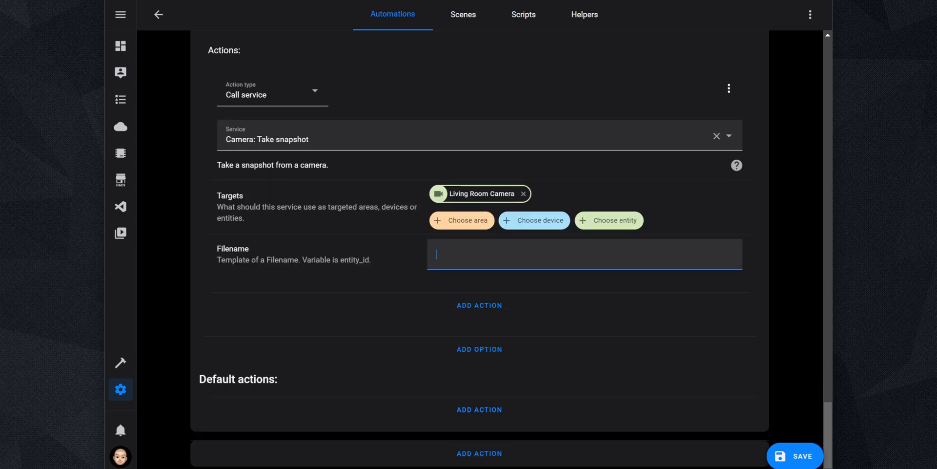
pyautogui.write('/config/www/living_room_image_co_alarm.jpg')
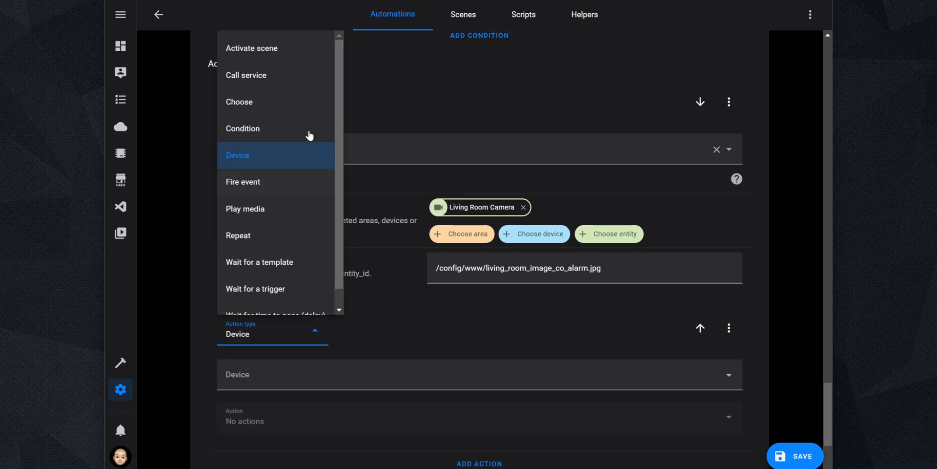
# Notify the iPhone with 'CO Alert', 'Carbon monoxide detected in the living room', with Data enabled
pyautogui.click(245, 75)
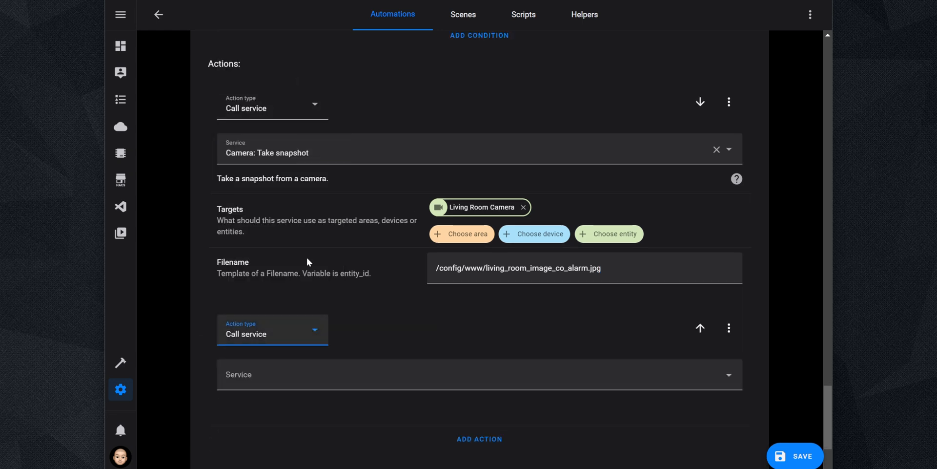
pyautogui.write('notifi')
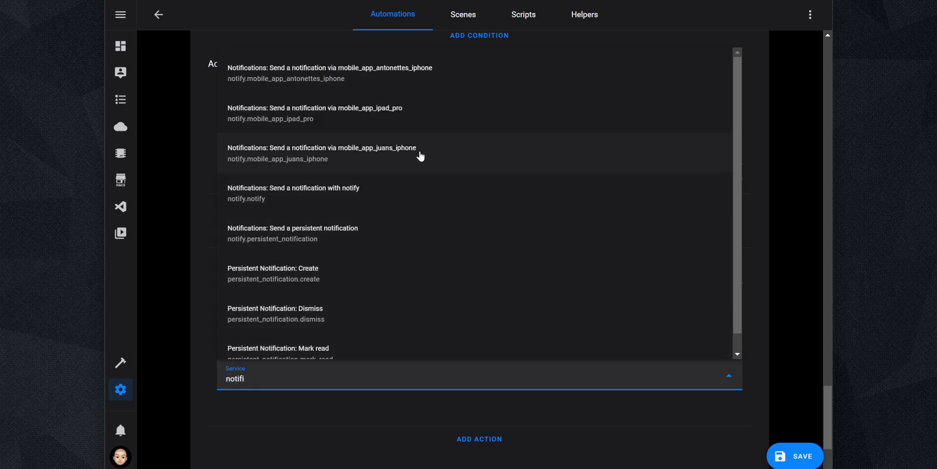
pyautogui.click(322, 148)
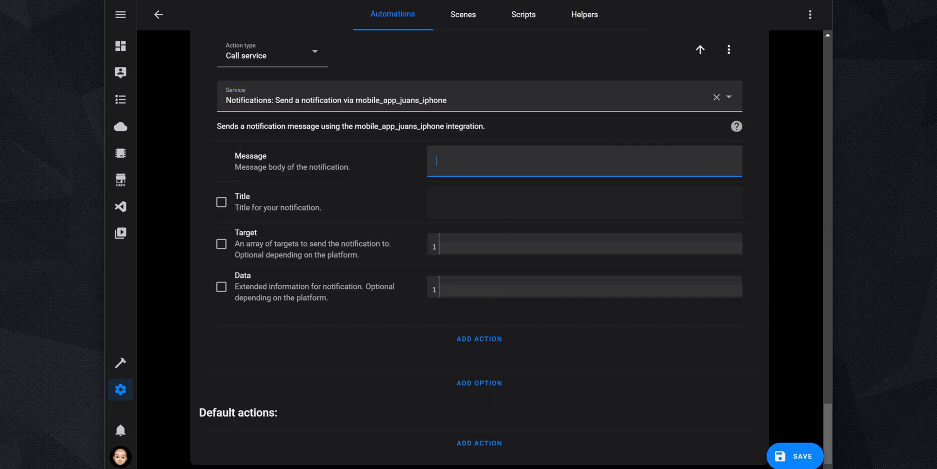
pyautogui.write('Carbon monoxide detected in the living room')
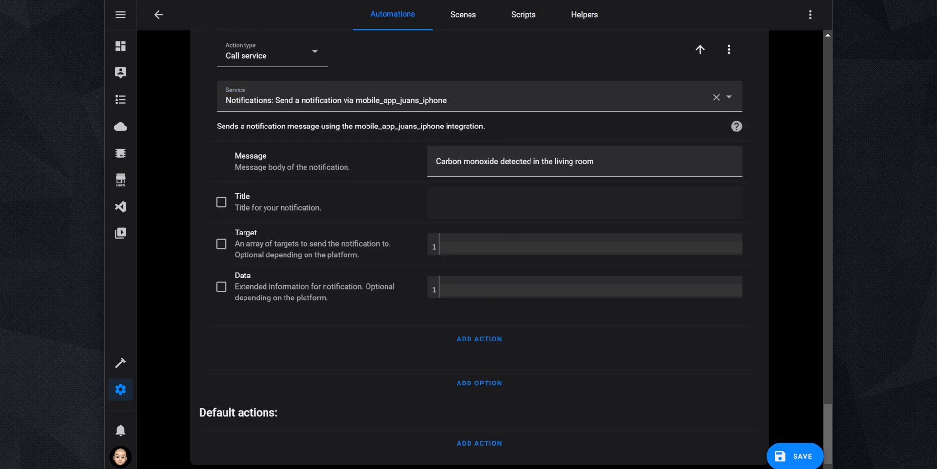
pyautogui.write('CO Alert')
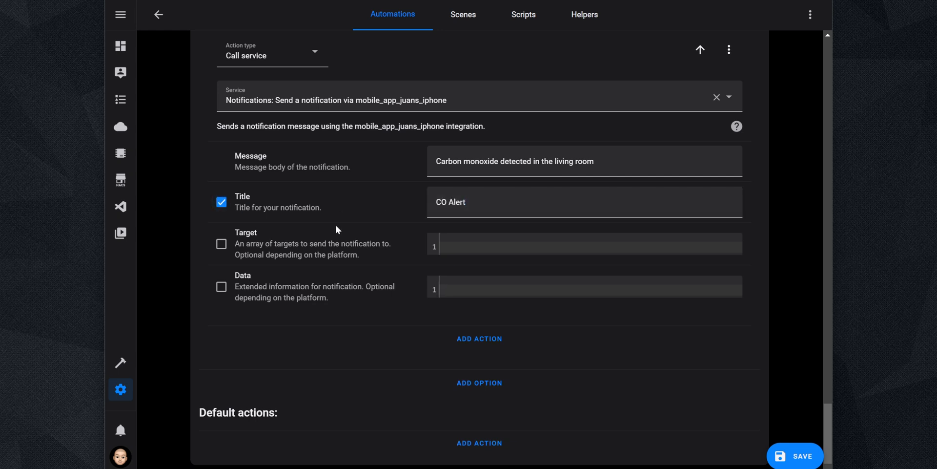
pyautogui.click(221, 286)
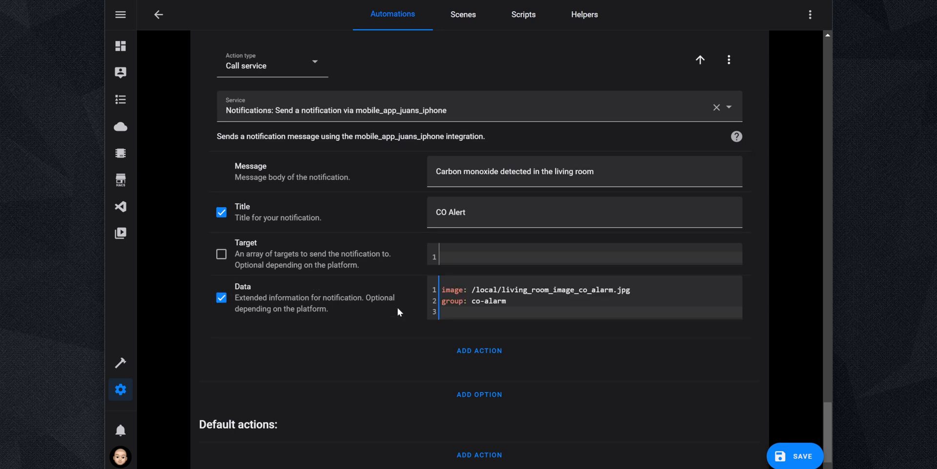
pyautogui.scroll(-3)
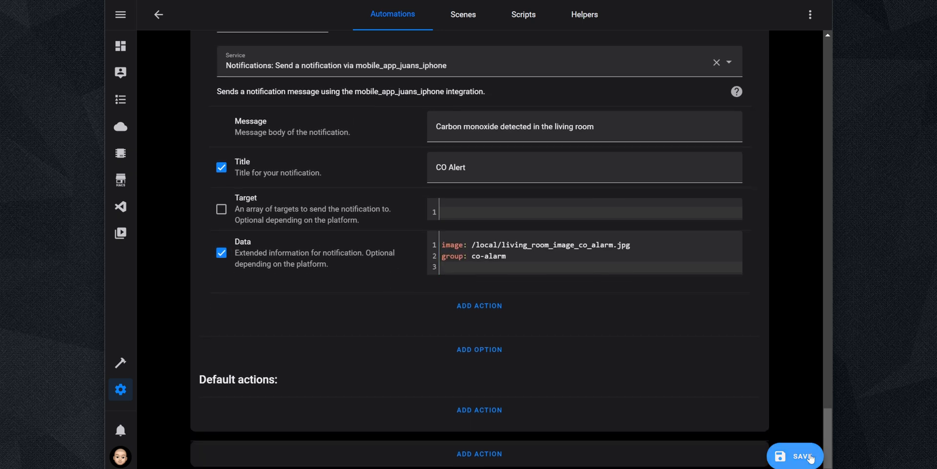